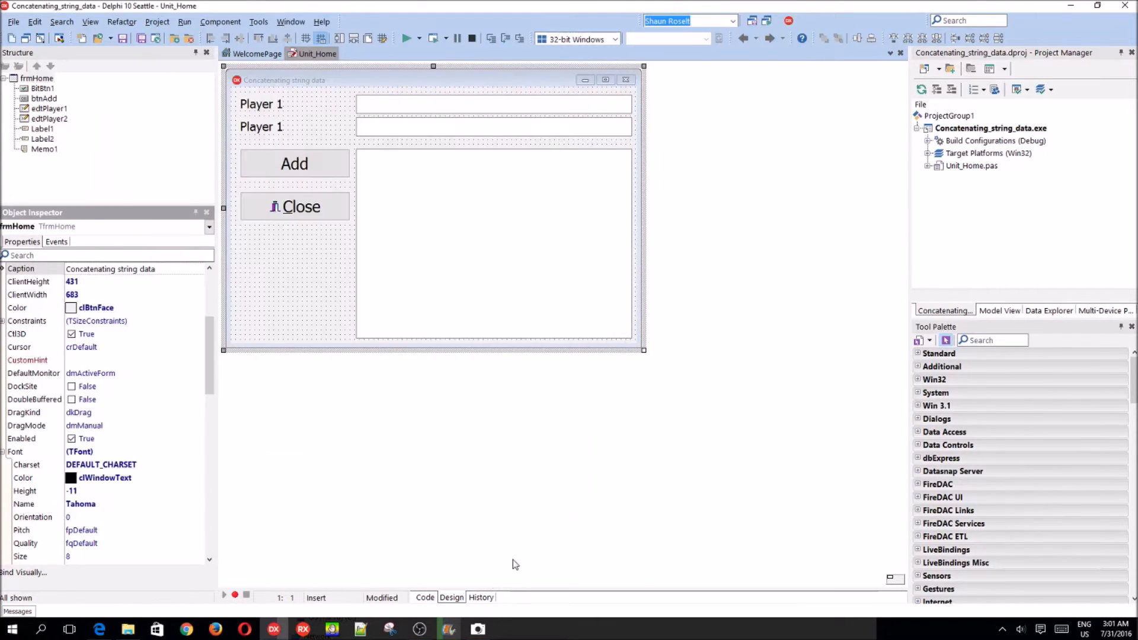
# Step: Select the second player entry field to inspect its properties
pyautogui.click(477, 629)
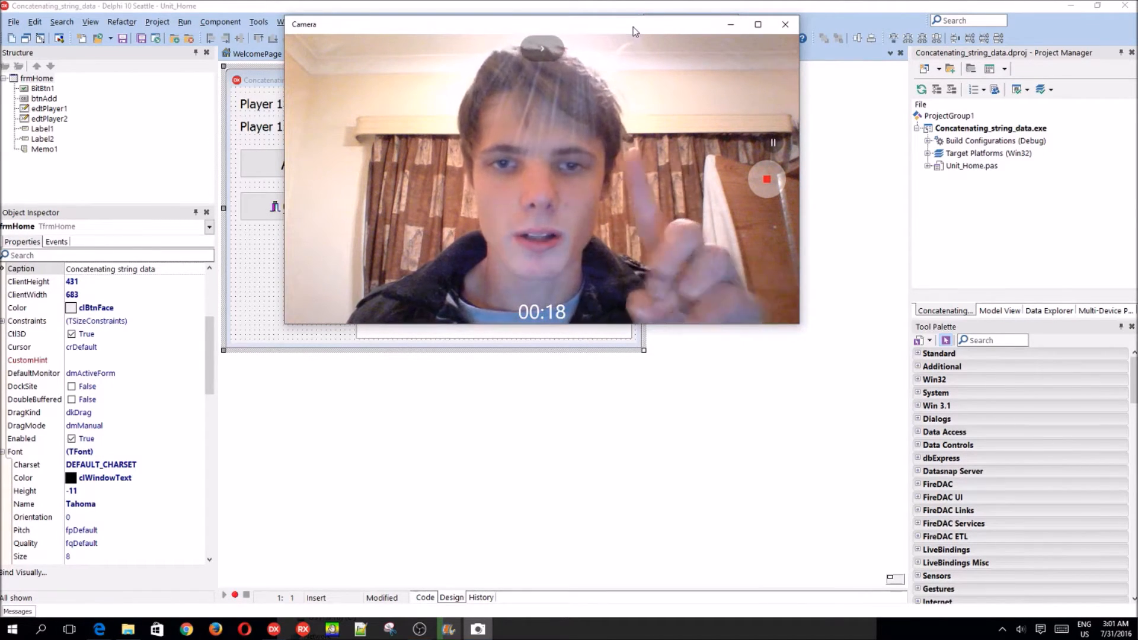
pyautogui.click(785, 24)
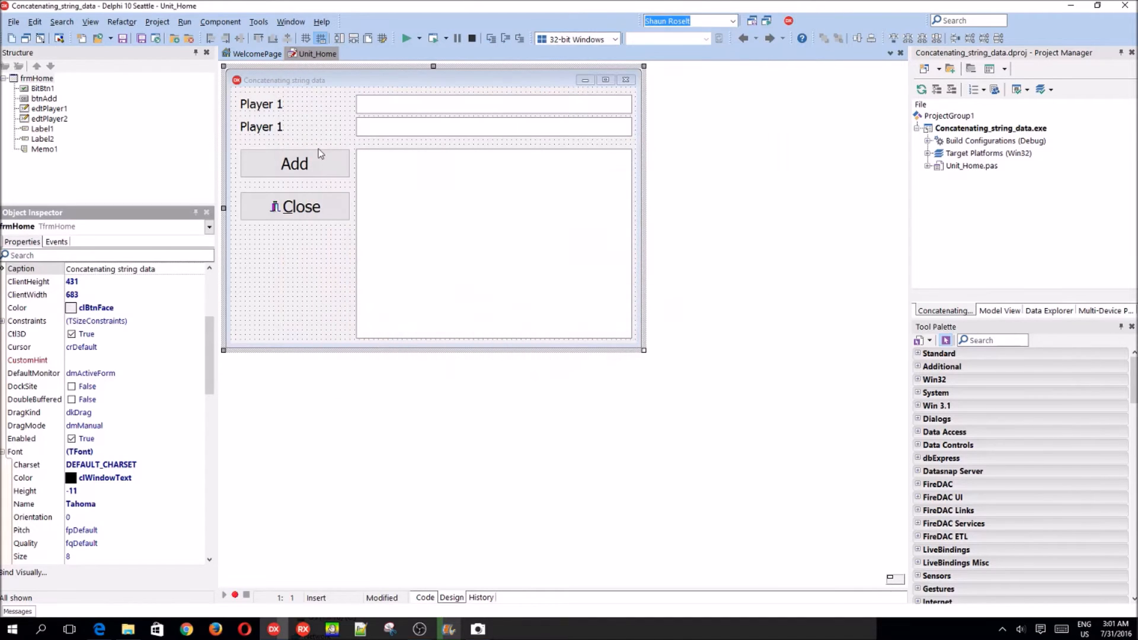
pyautogui.moveTo(327, 164)
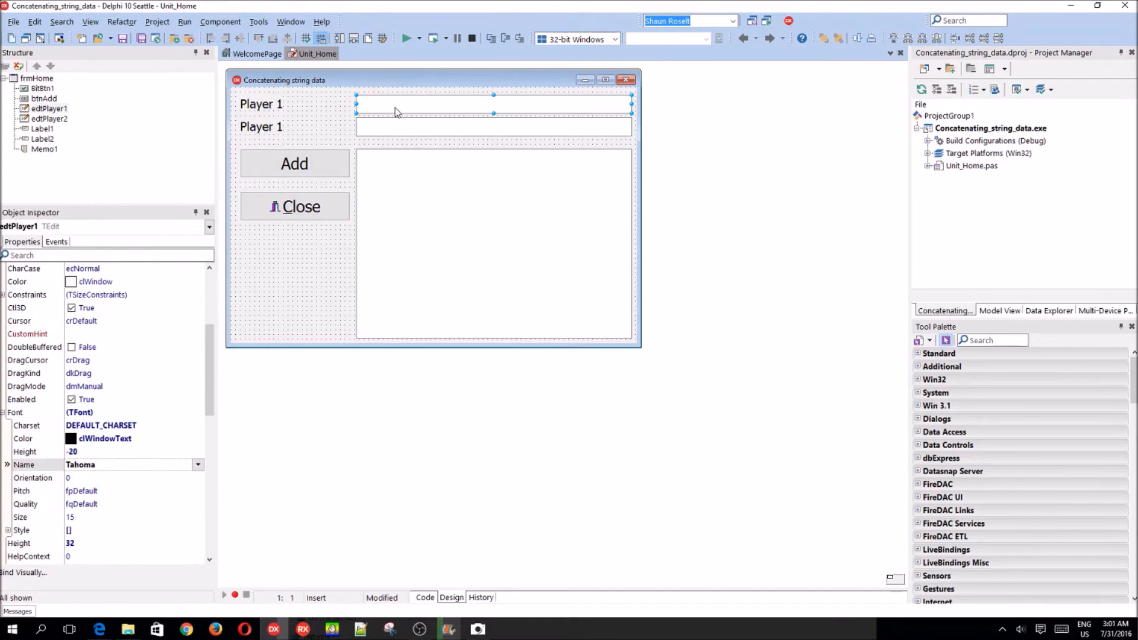
pyautogui.click(494, 127)
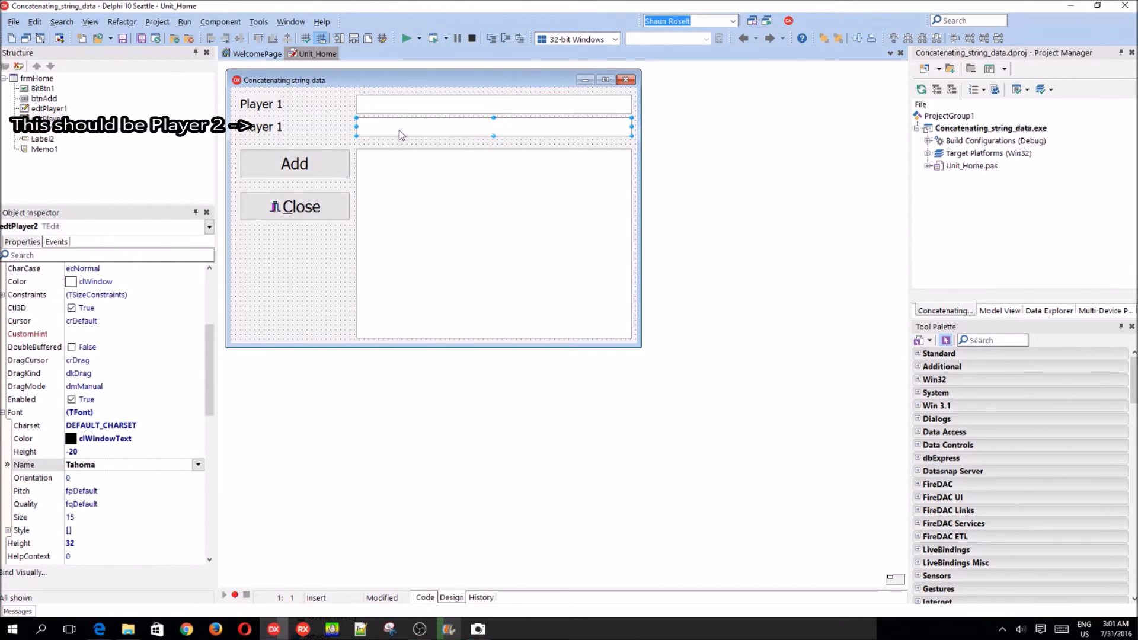
pyautogui.moveTo(399, 135)
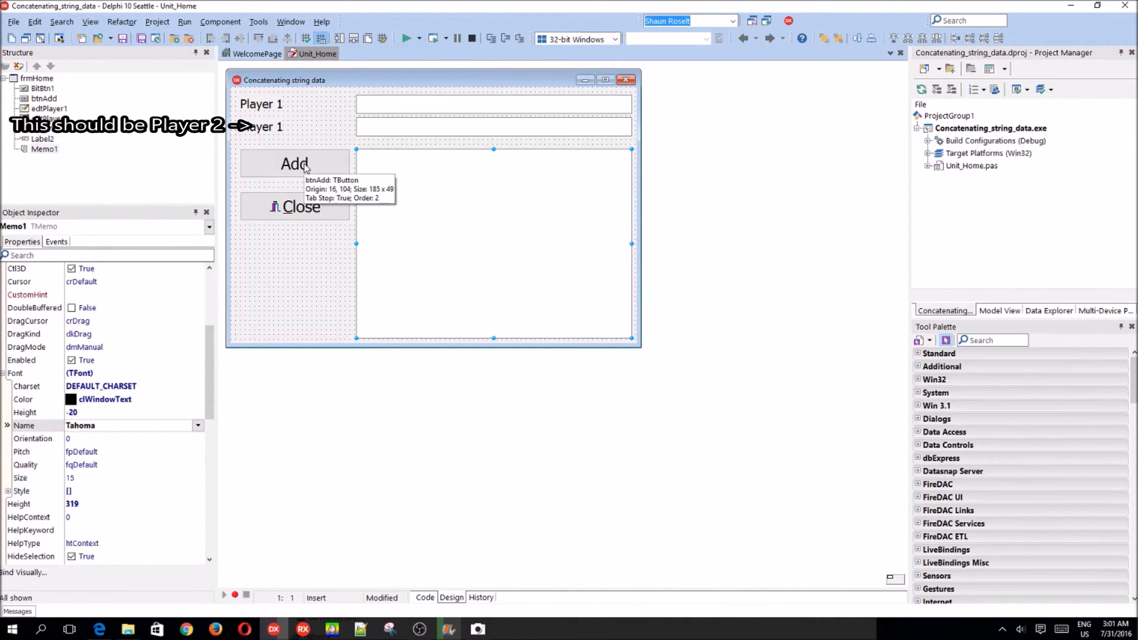
# Step: Write a btnAdd OnClick handler adding 'fdsggd', 'HELLO' and 'sddgsgds' joined to Memo1
pyautogui.doubleClick(294, 163)
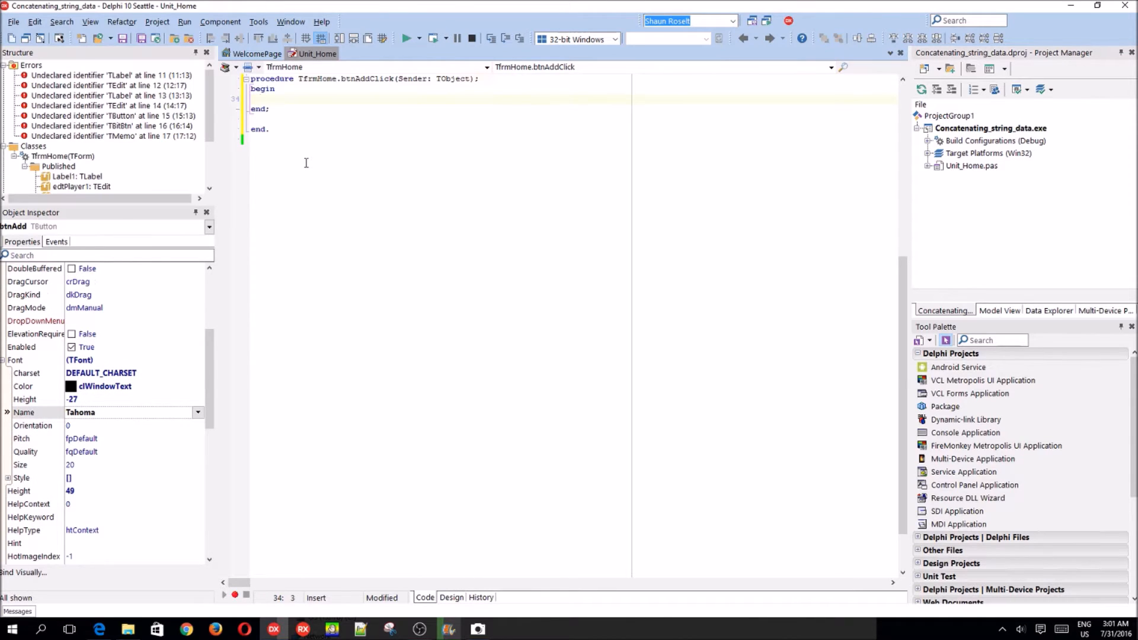
pyautogui.write('Memo1.Lines.Add(')
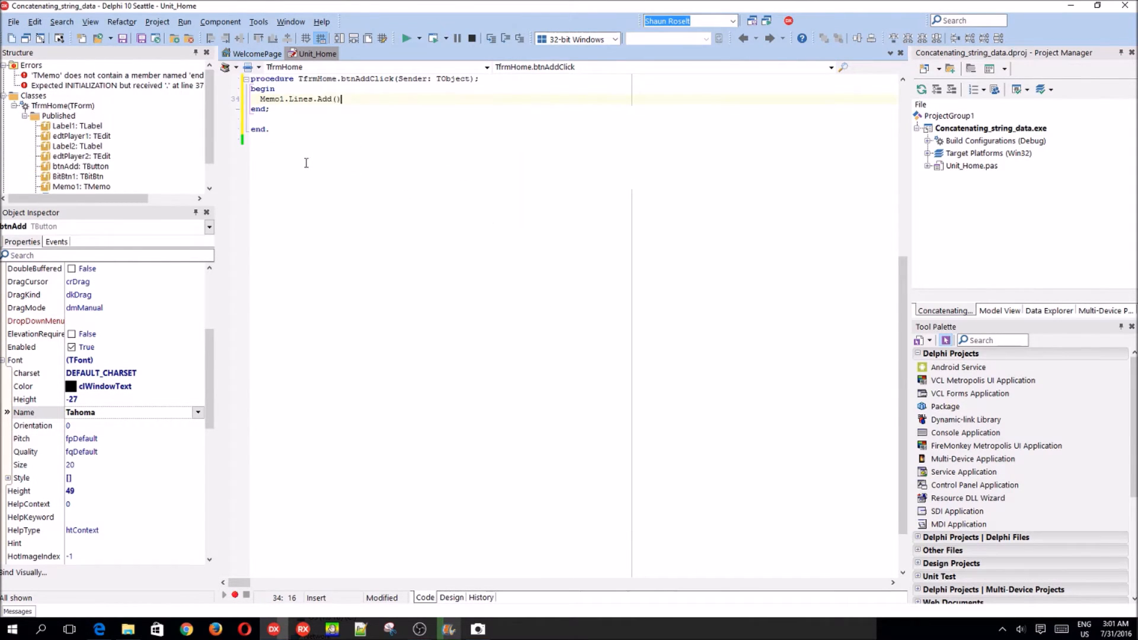
pyautogui.write("'' + '")
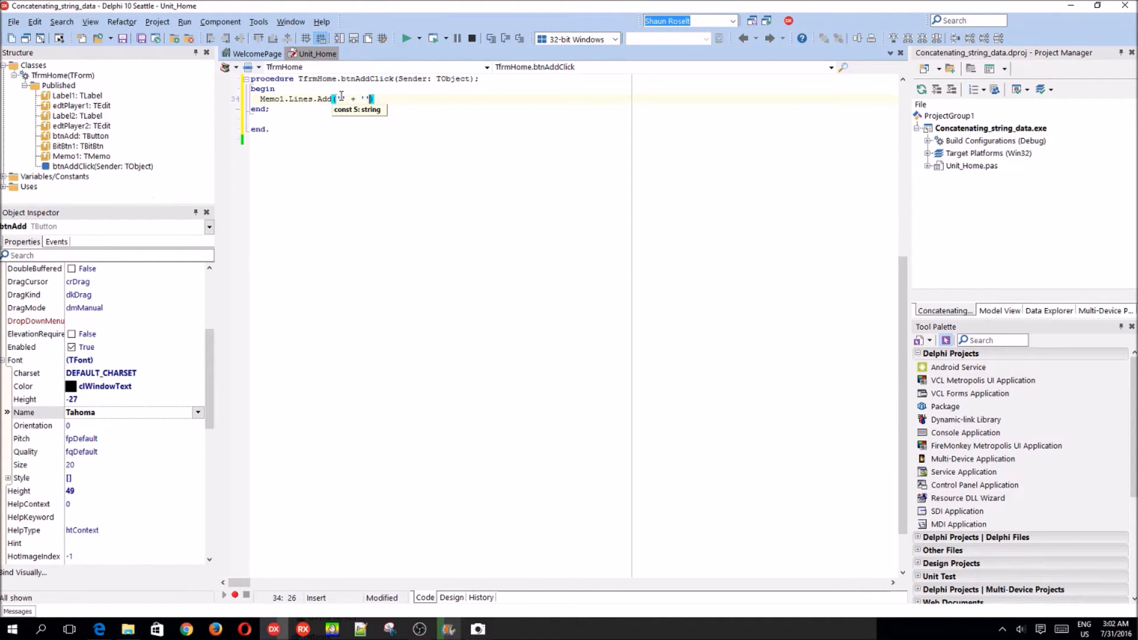
pyautogui.write('fdsggd')
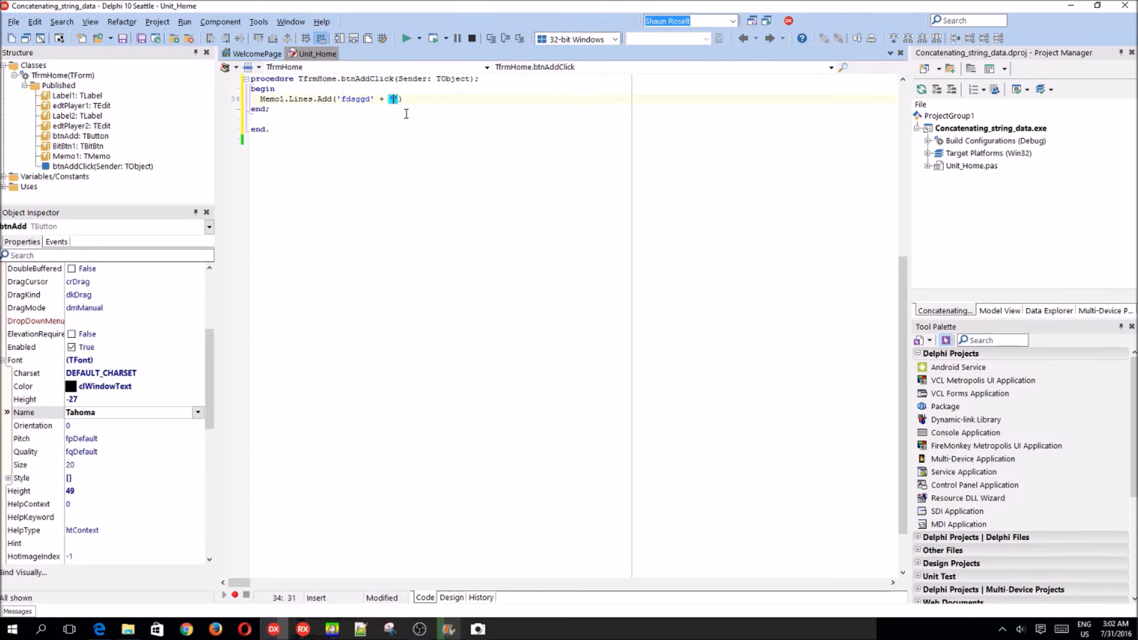
pyautogui.write('sddgsgds')
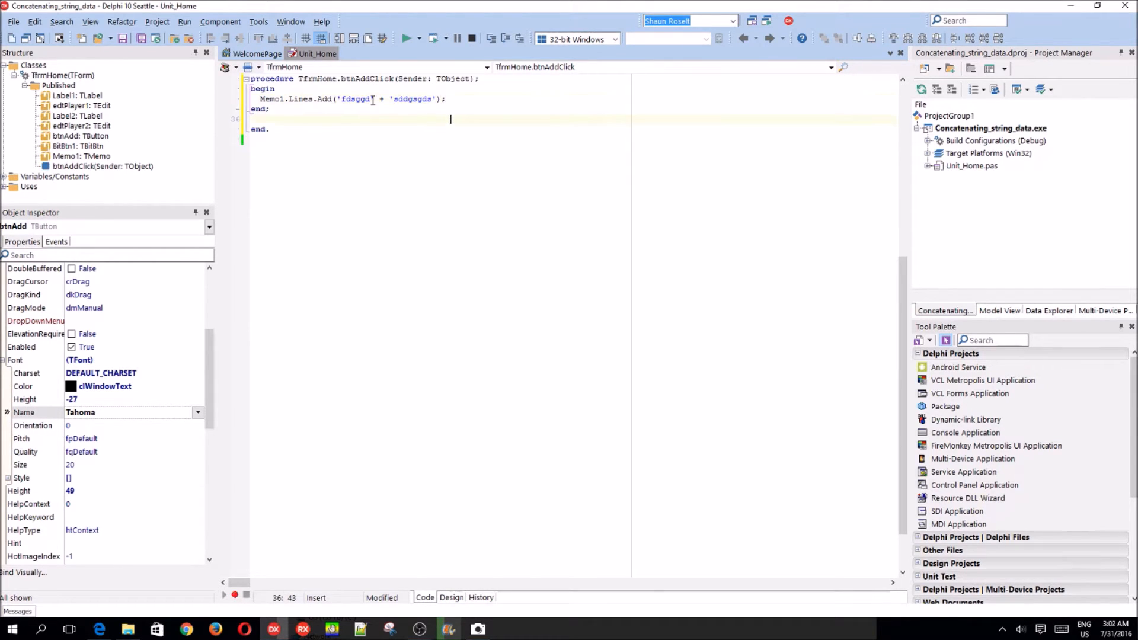
pyautogui.write('HELLO')
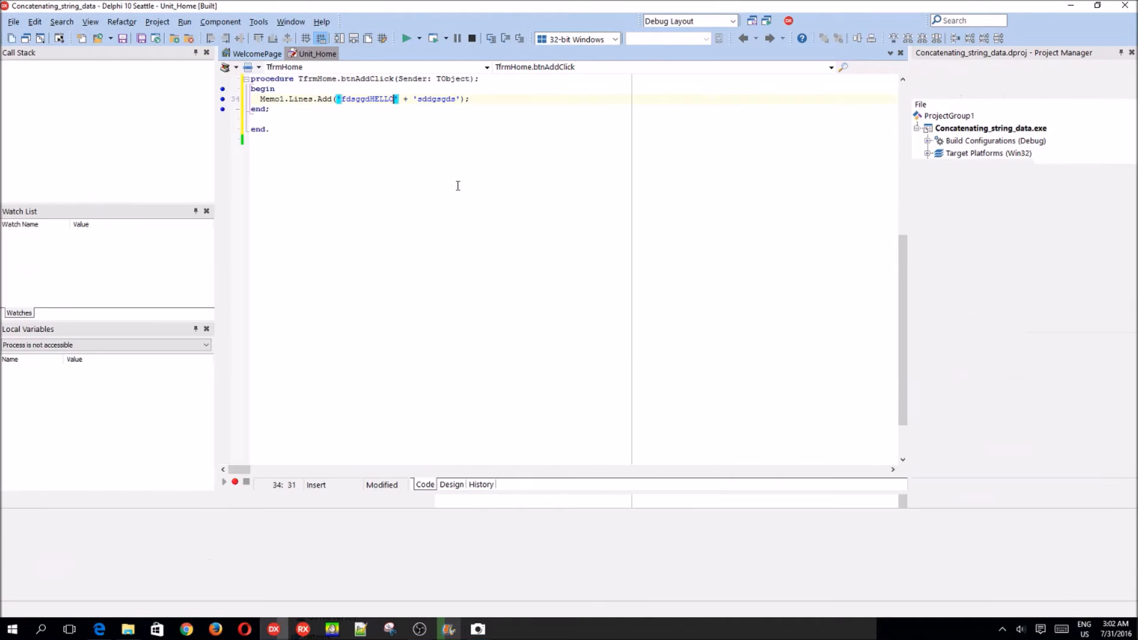
# Step: Run the form, check Add shows fdsggdHELLOsddgsgds in the memo, and close it
pyautogui.click(407, 38)
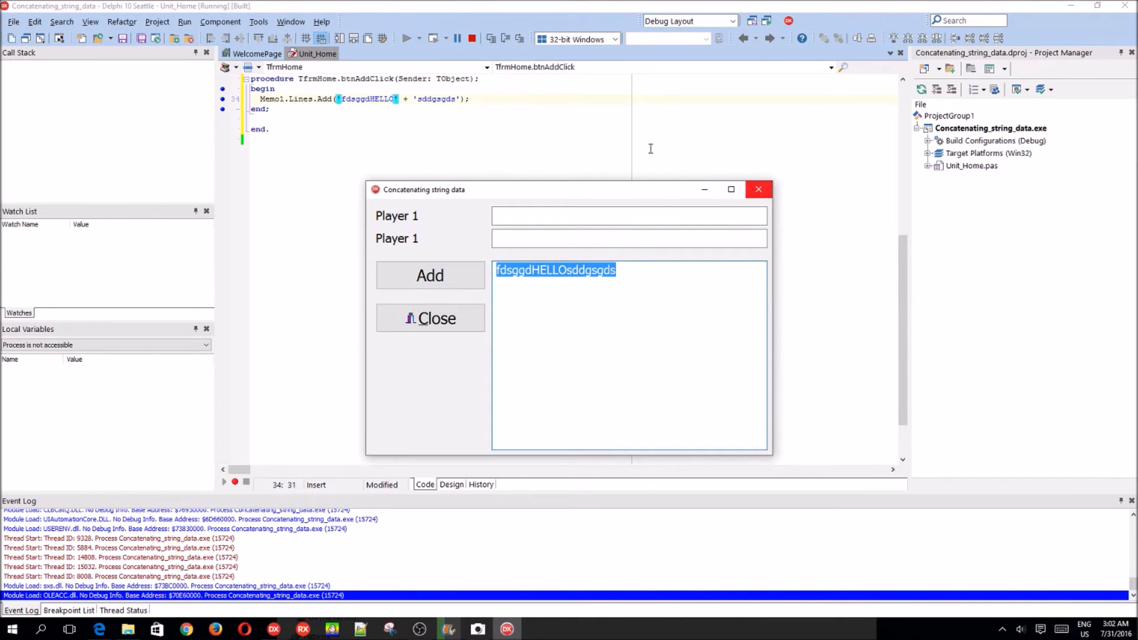
pyautogui.click(429, 318)
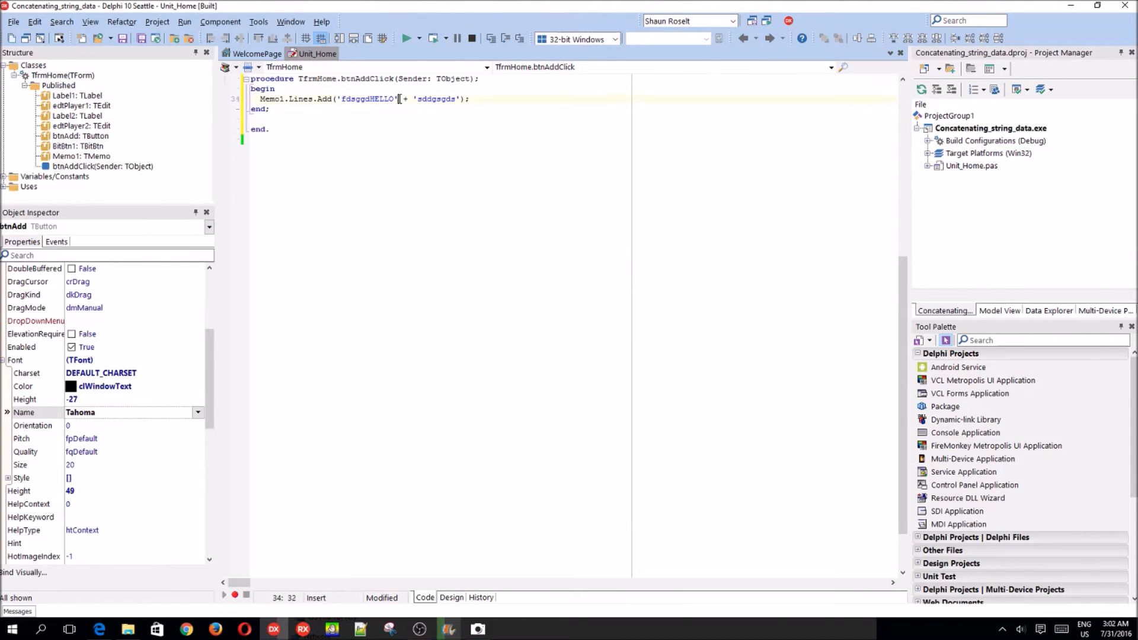
# Step: Replace the literals with edtPlayer1.Text + edtPlayer2.Text and decline the save error dialog
pyautogui.write('edt')
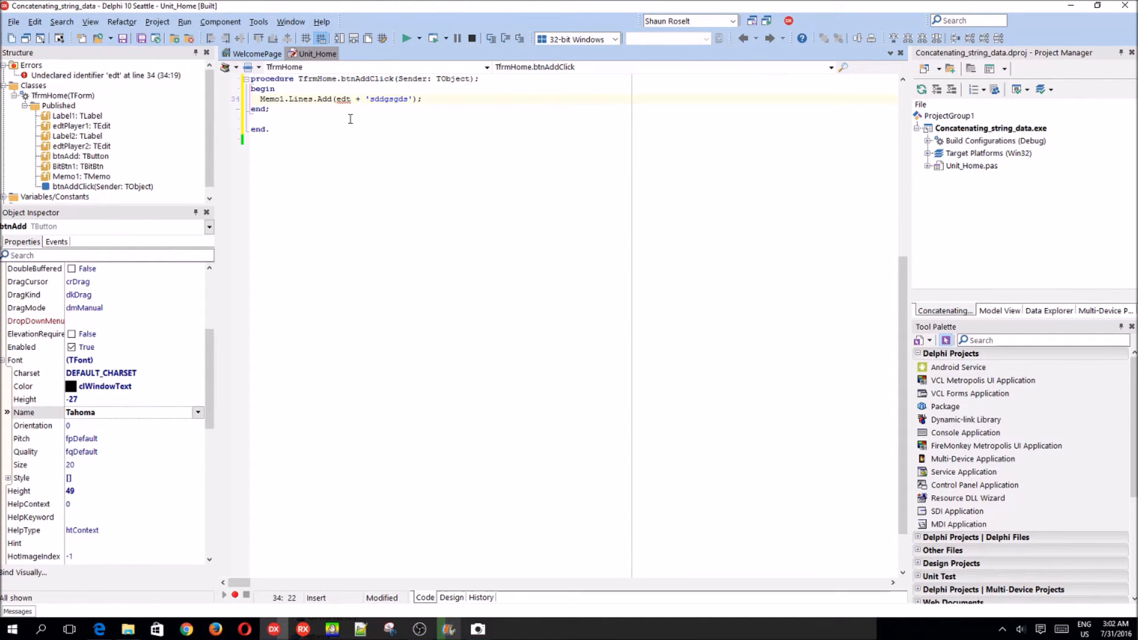
pyautogui.write('Player')
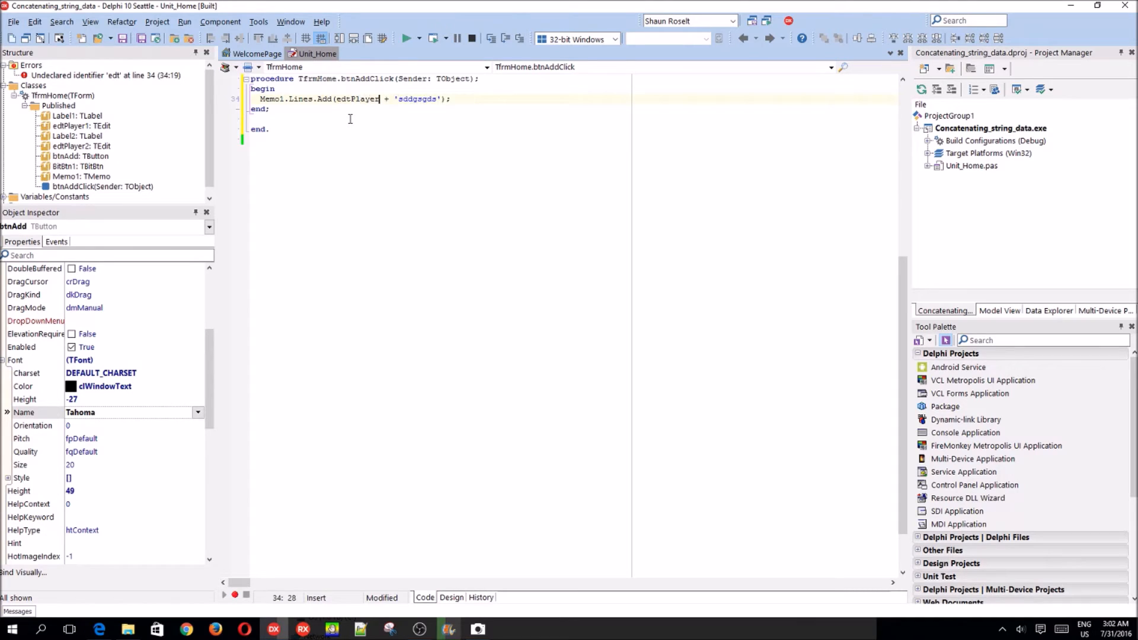
pyautogui.write('.te')
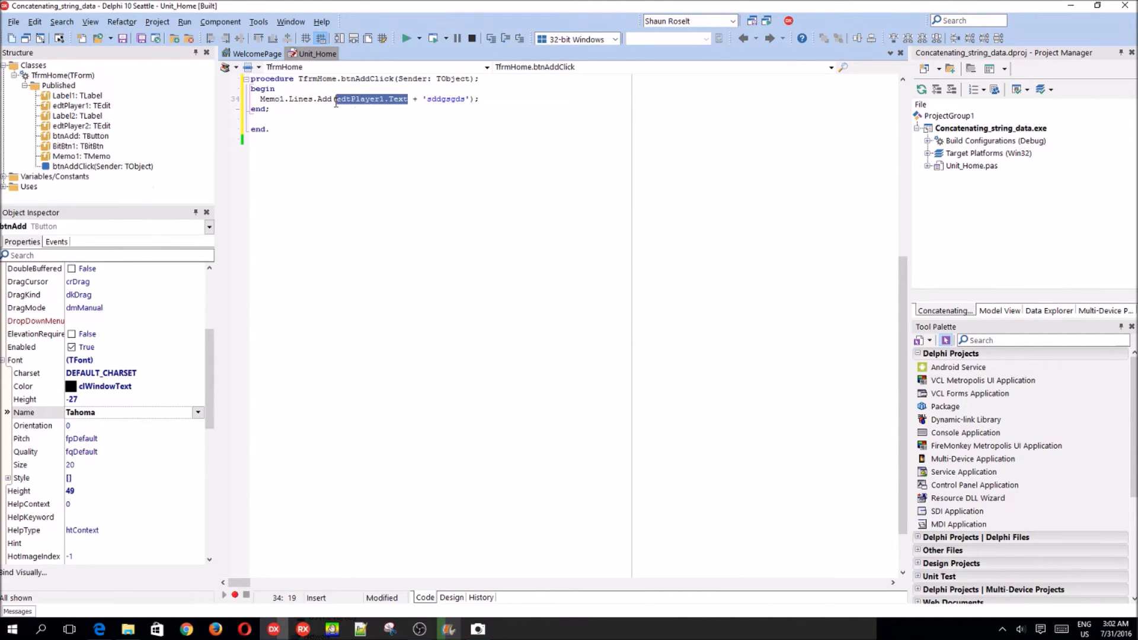
pyautogui.write('edtPlayer1.Text')
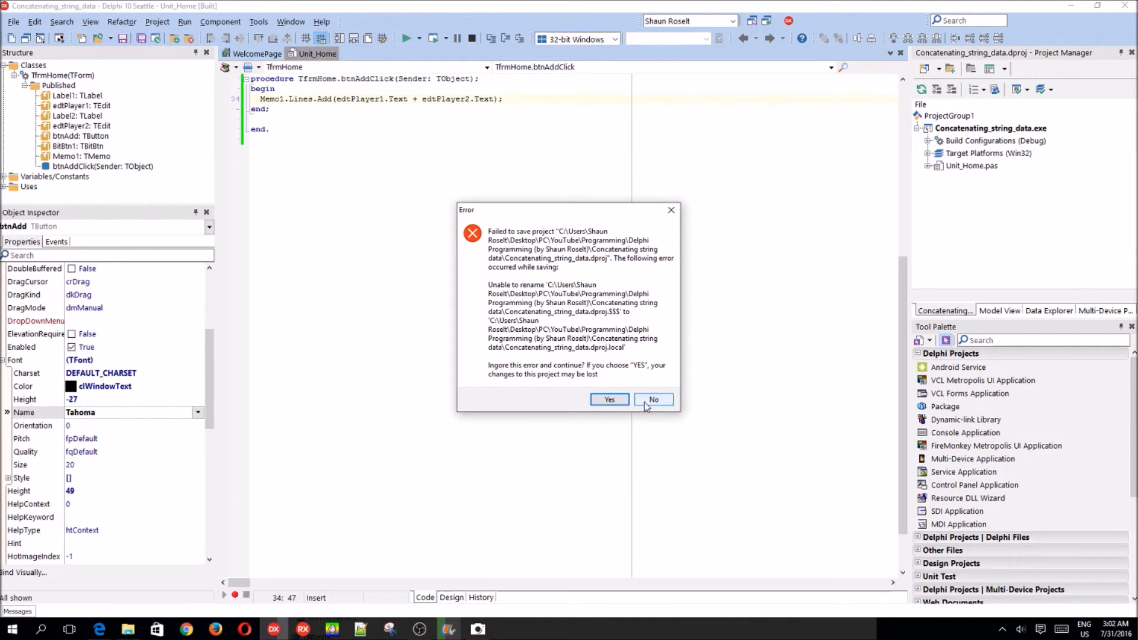
pyautogui.click(653, 399)
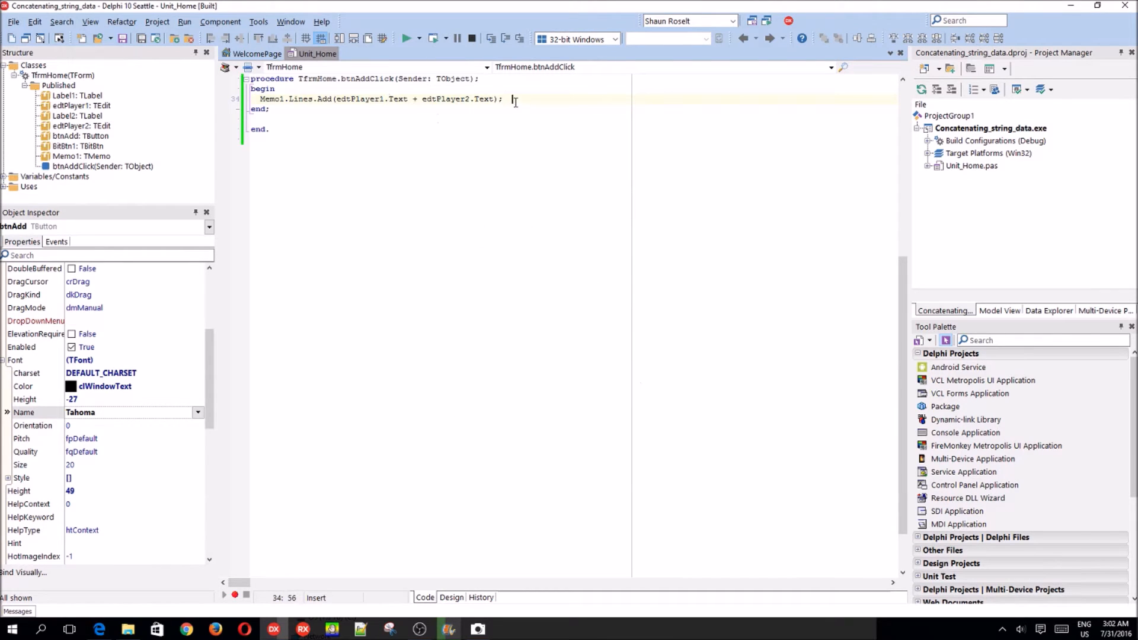
pyautogui.moveTo(572, 276)
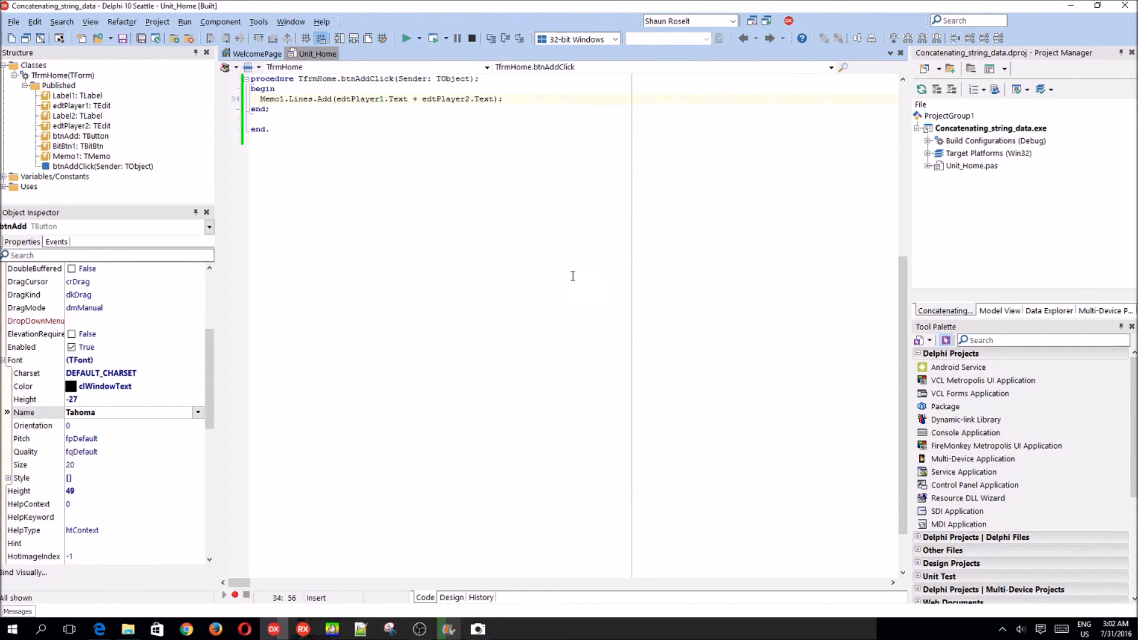
# Step: Insert + ' and ' + between edtPlayer1.Text and edtPlayer2.Text in the Add call
pyautogui.click(407, 38)
pyautogui.write("' ")
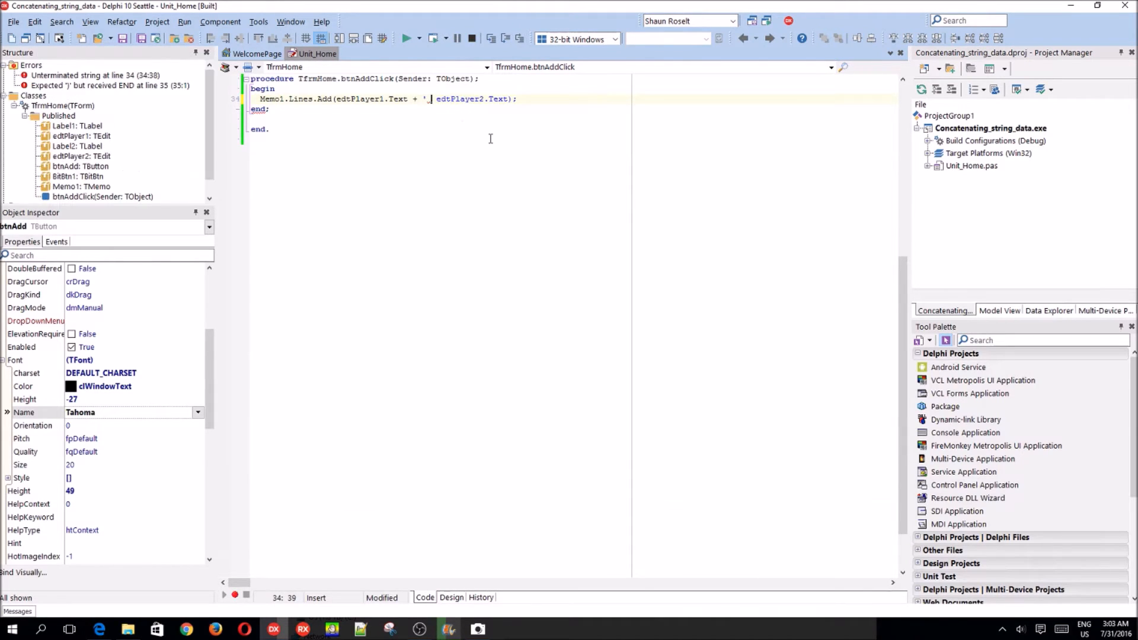
pyautogui.press('Backspace')
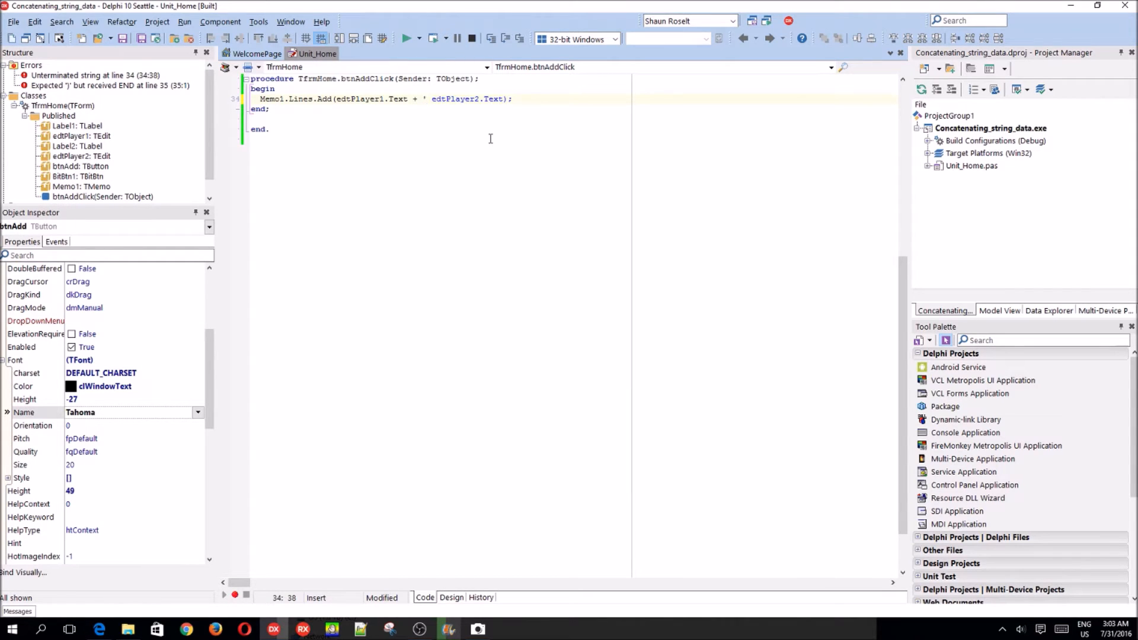
pyautogui.write("and '")
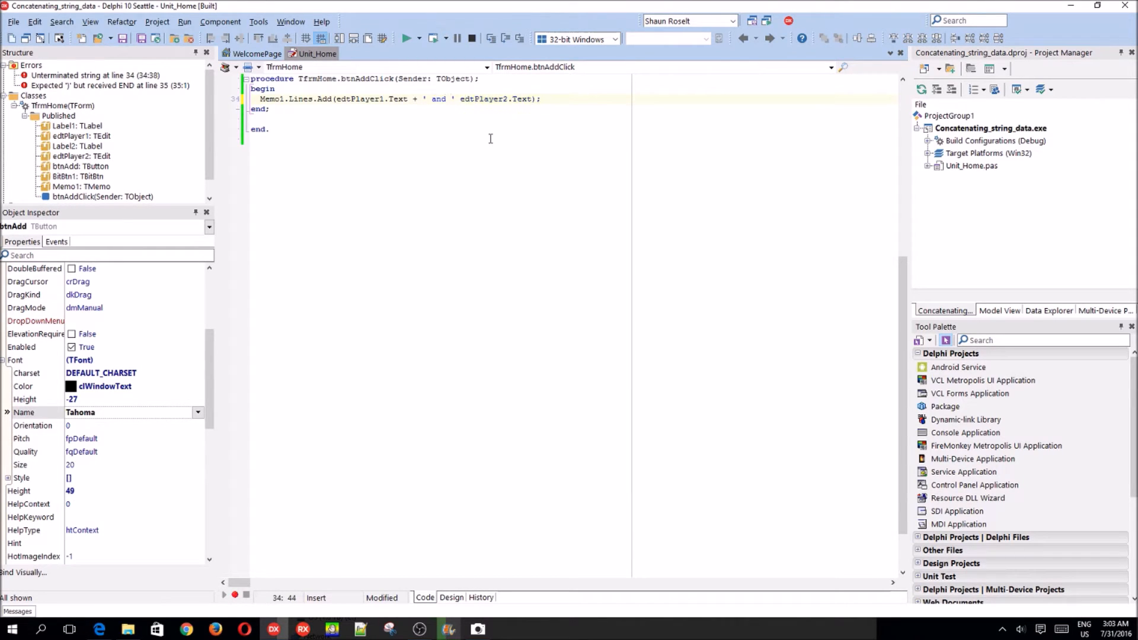
pyautogui.click(408, 39)
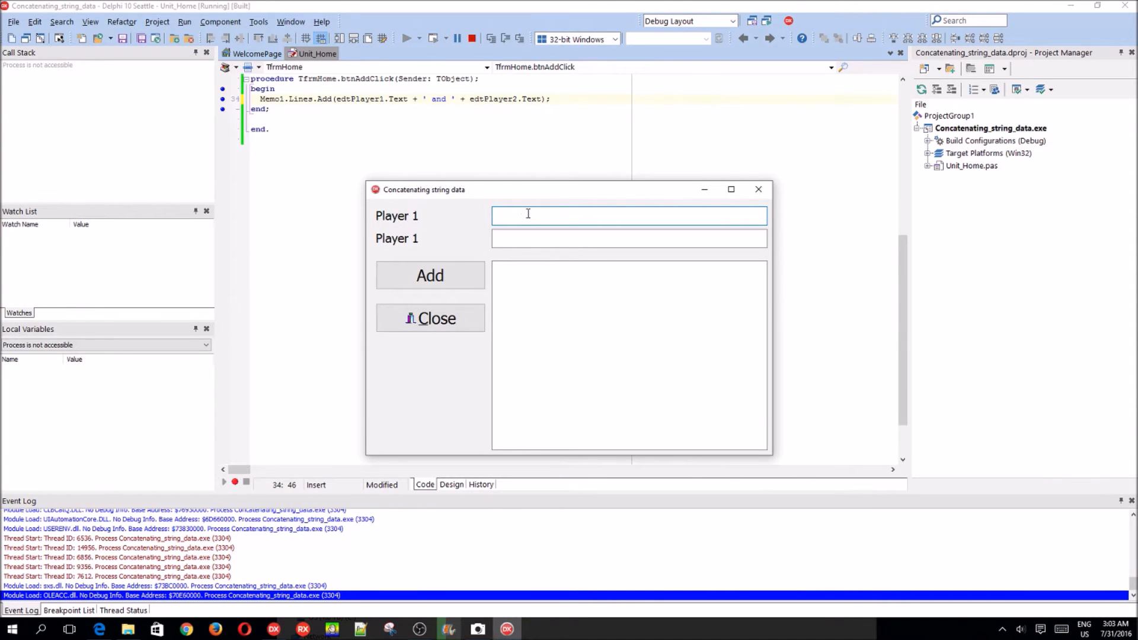
# Step: Enter PewDiePie and Markiplier as player names and click Add to write the matchup line
pyautogui.write('PewDieP')
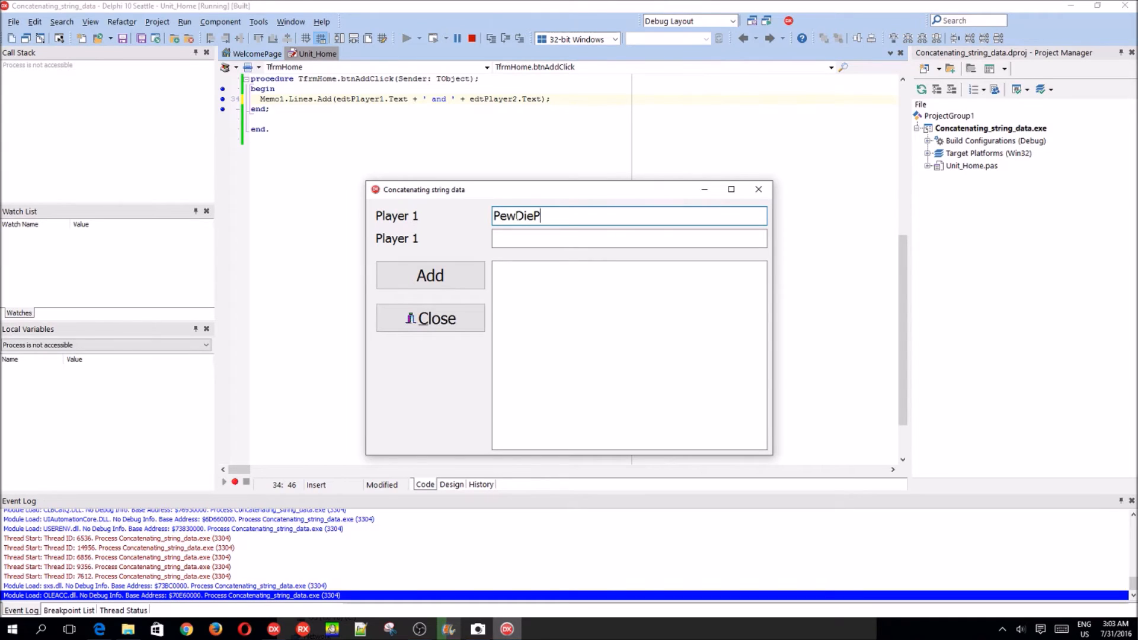
pyautogui.write('M')
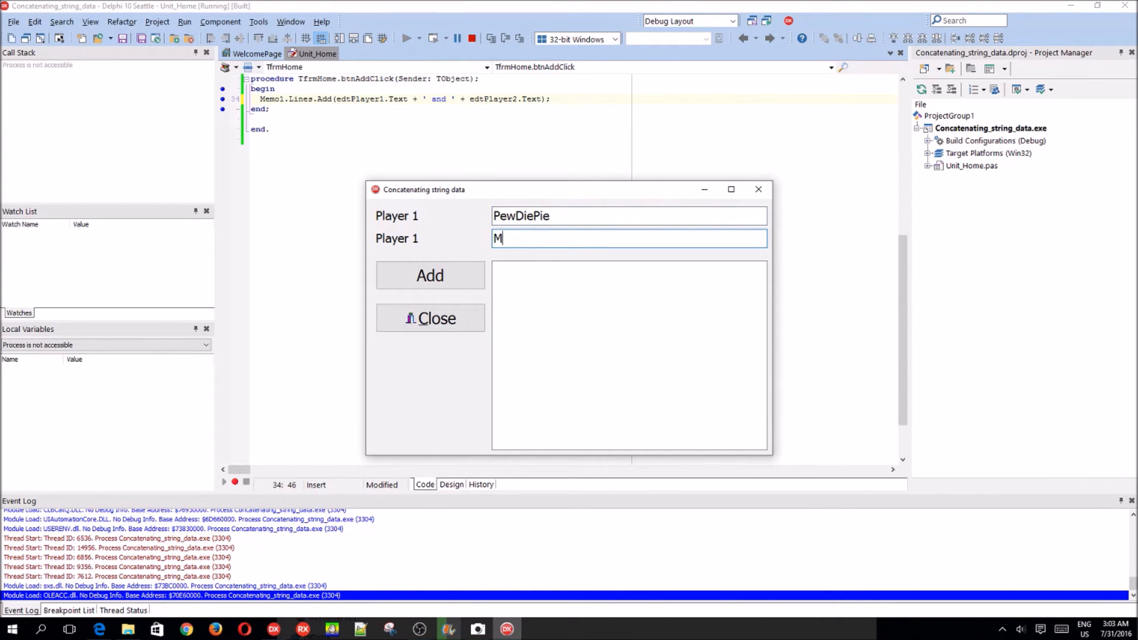
pyautogui.write('arkiplier')
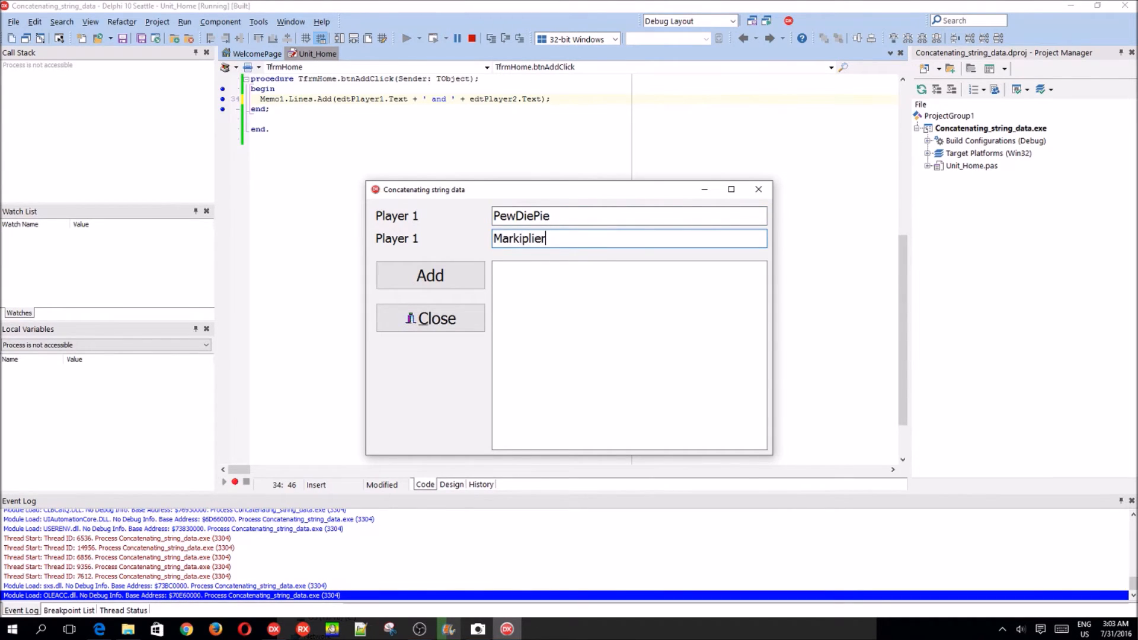
pyautogui.click(429, 275)
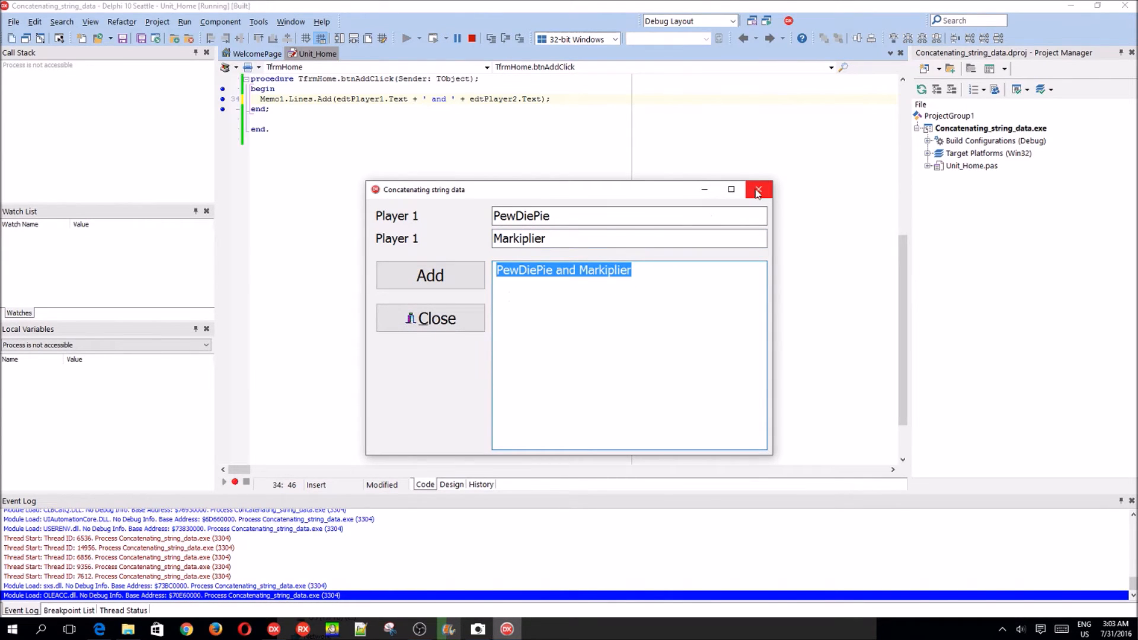
# Step: Close the test app and drag the memo and lower controls down to make room
pyautogui.click(759, 189)
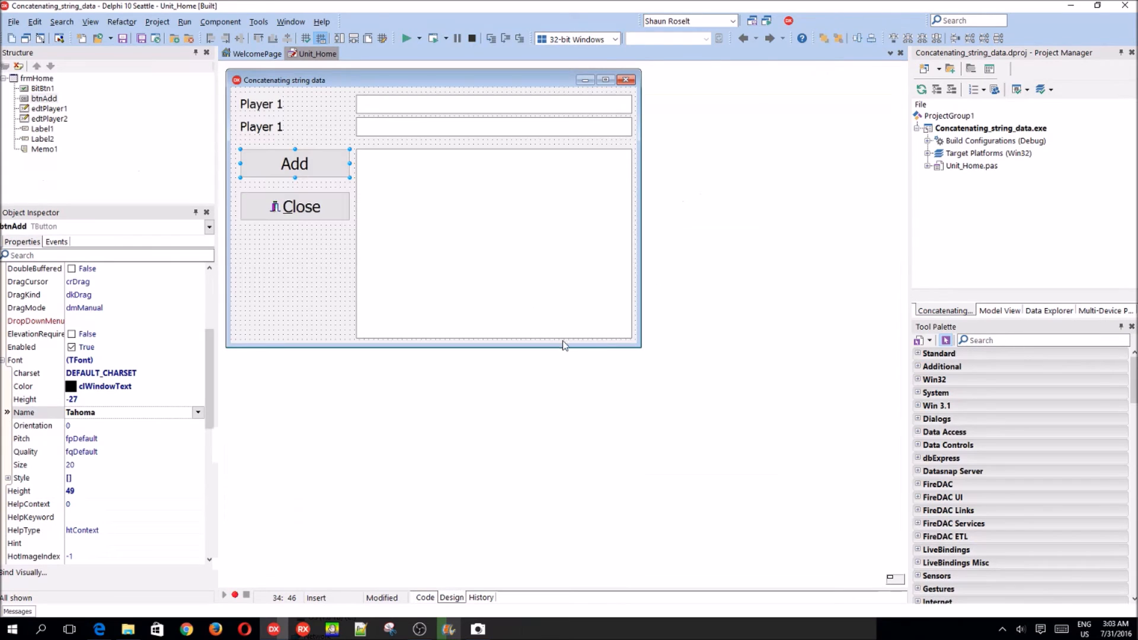
pyautogui.click(496, 150)
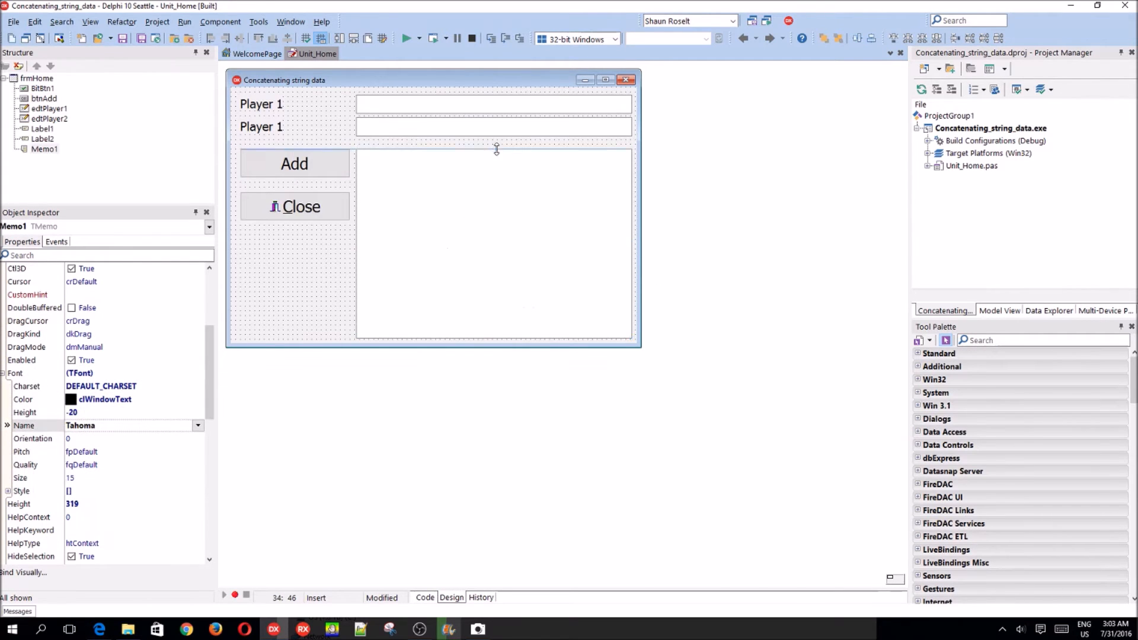
pyautogui.moveTo(496, 149); pyautogui.dragTo(496, 177)
pyautogui.write('VS')
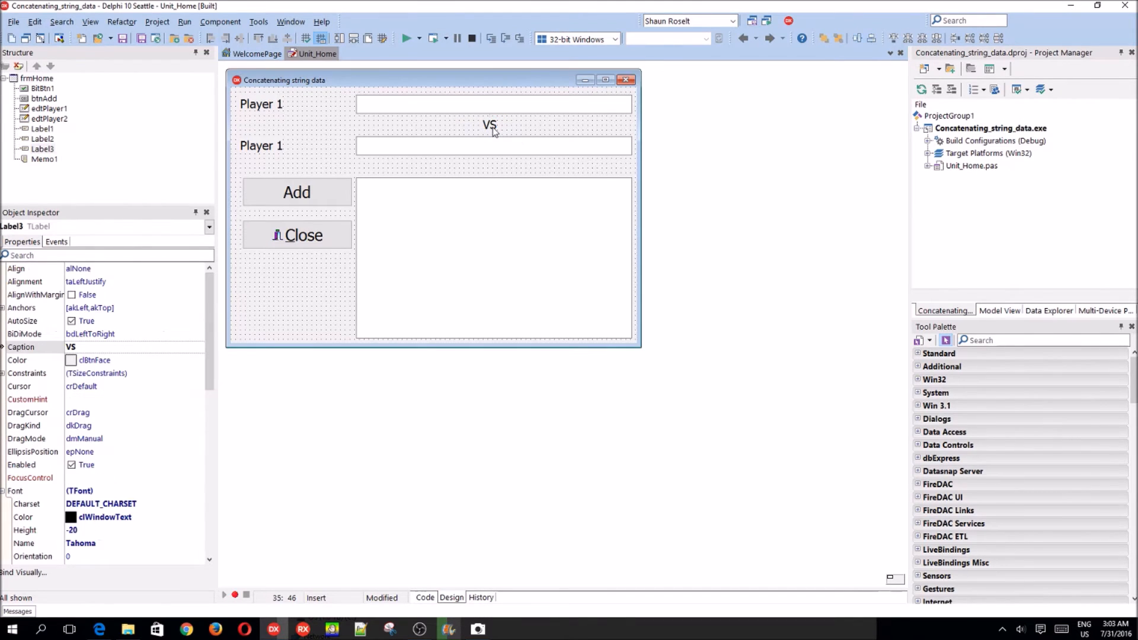
# Step: In the source, add Memo1.Lines.Add(edtPlayer1.Text + ' VS ' + edtPlayer2.Text); and select the original line
pyautogui.click(447, 220)
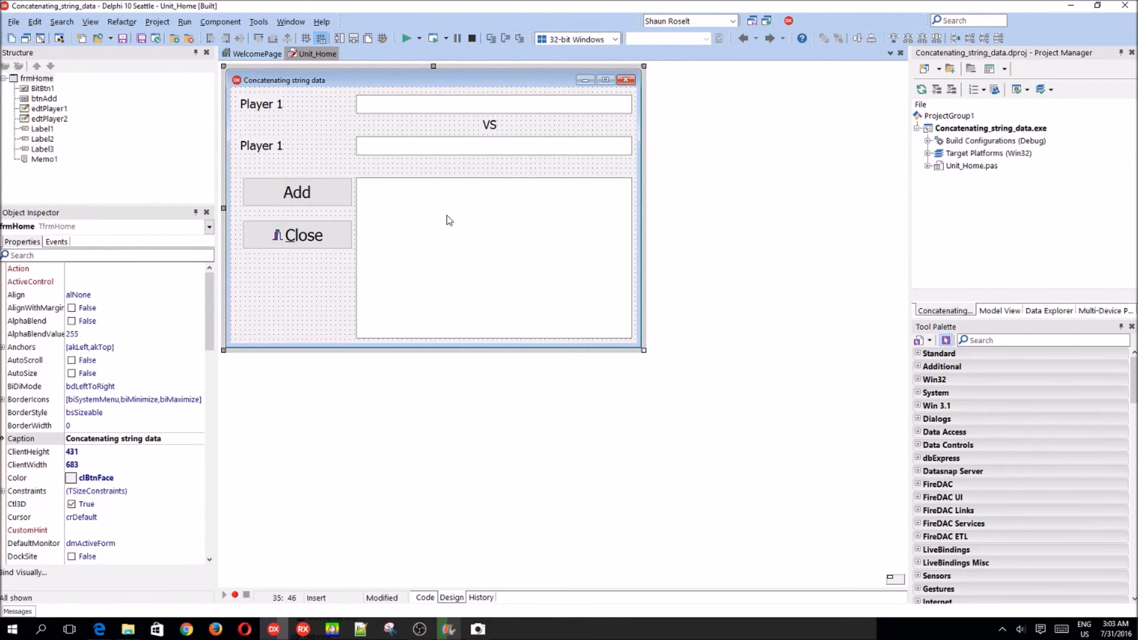
pyautogui.click(424, 598)
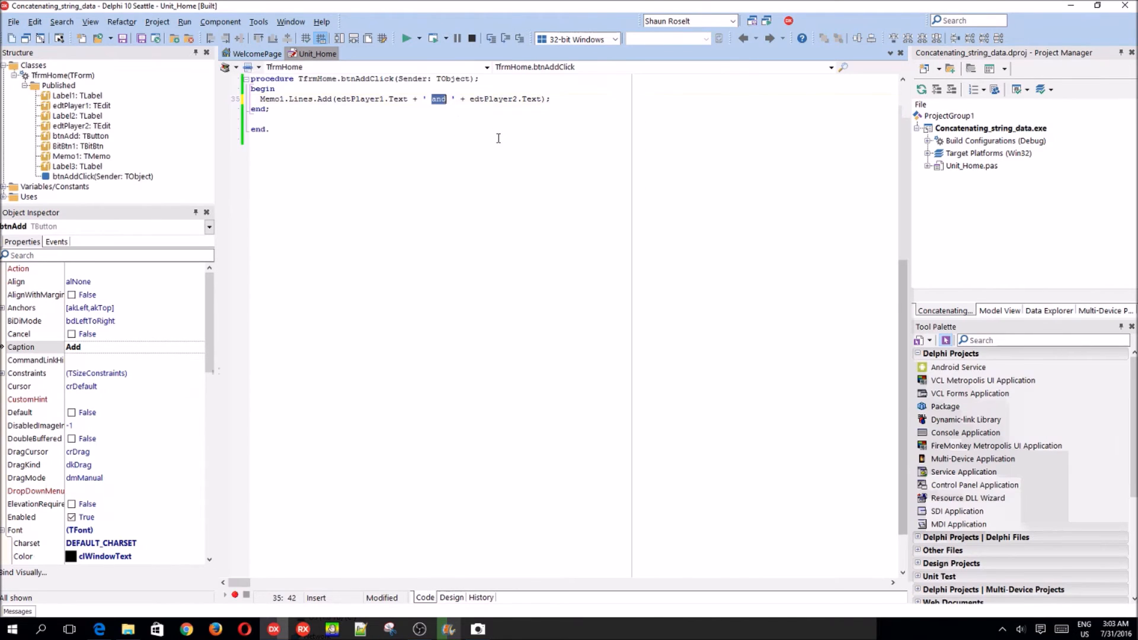
pyautogui.click(450, 597)
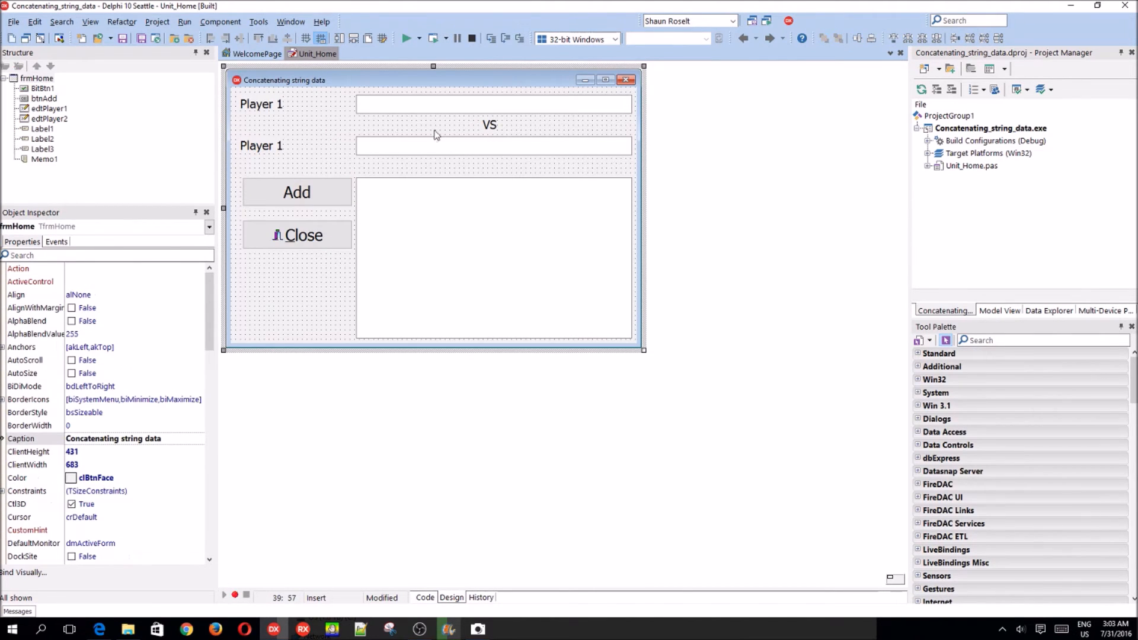
pyautogui.click(425, 597)
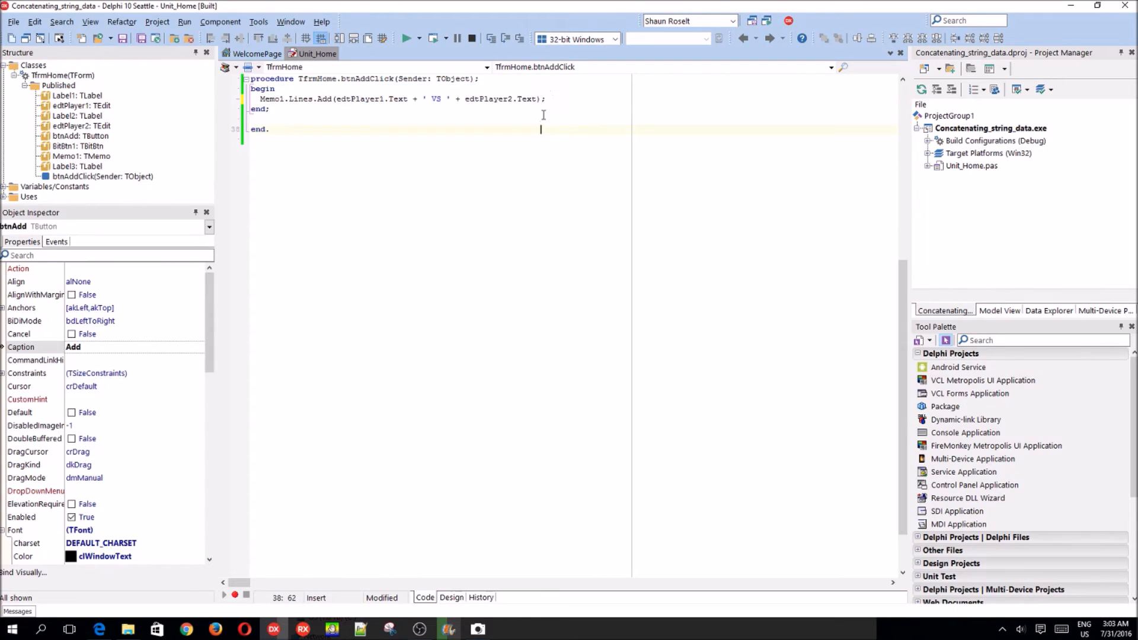
pyautogui.write("Memo1.Lines.Add(edtPlayer1.Text + ' VS ' + edtPlayer2.Text);")
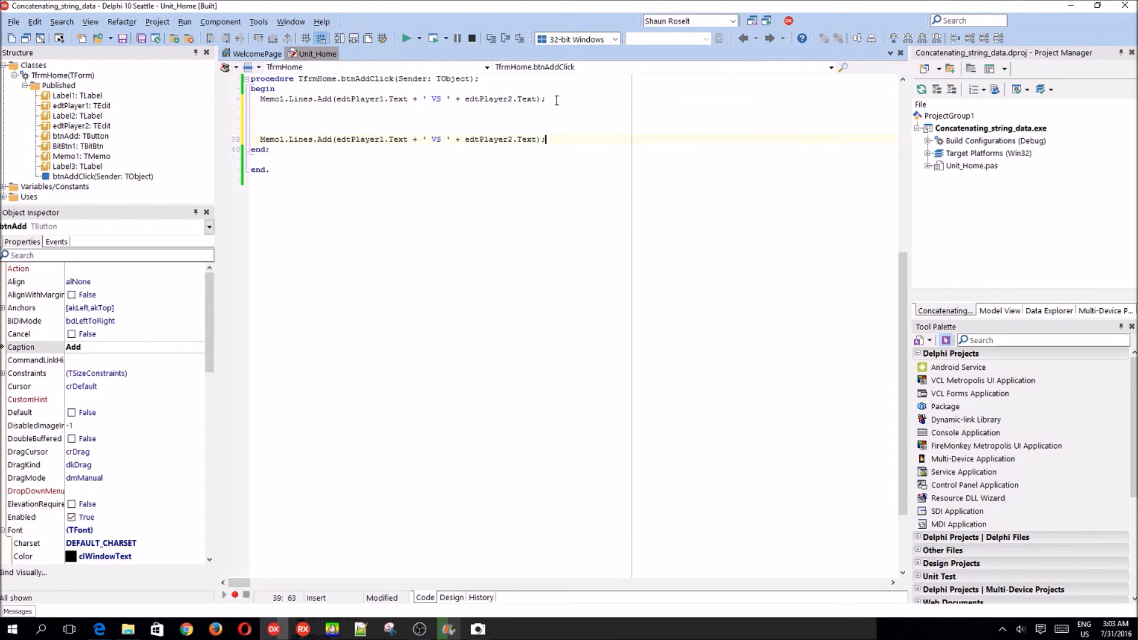
pyautogui.click(265, 99)
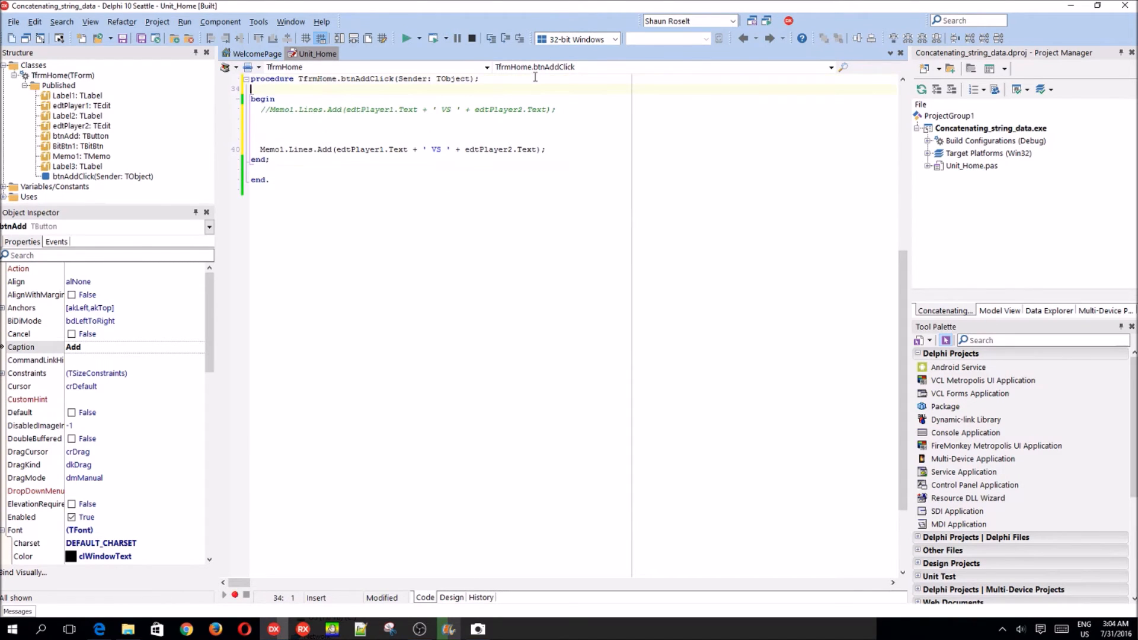
# Step: Declare var Data: String; and start typing Data := edtPlayer1.Text
pyautogui.write('var')
pyautogui.write('Data: String;')
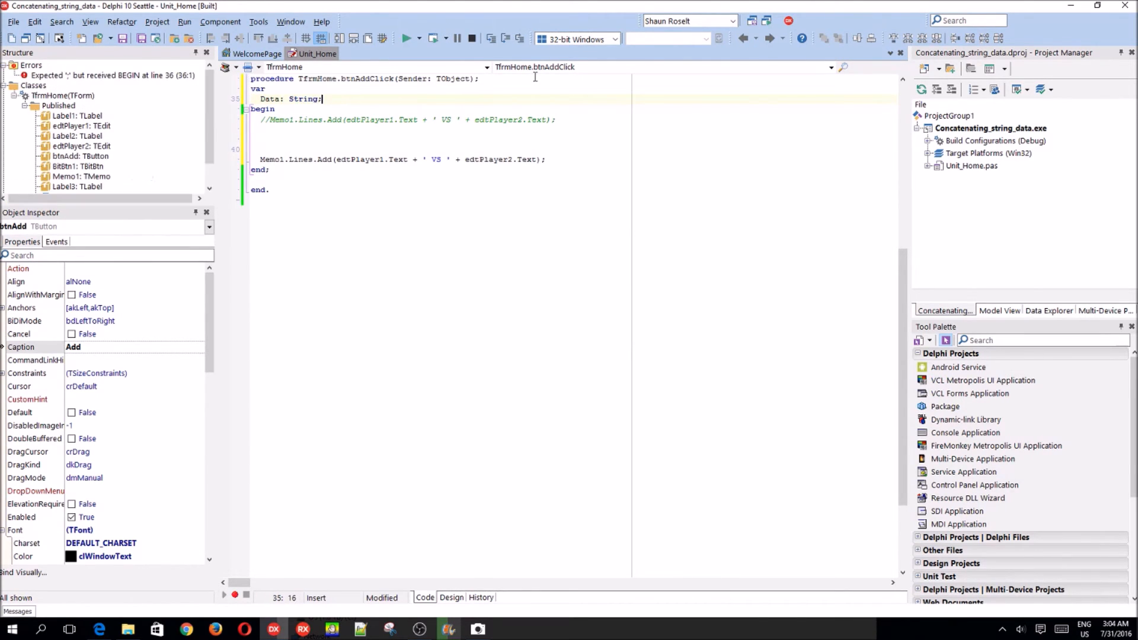
pyautogui.write('d')
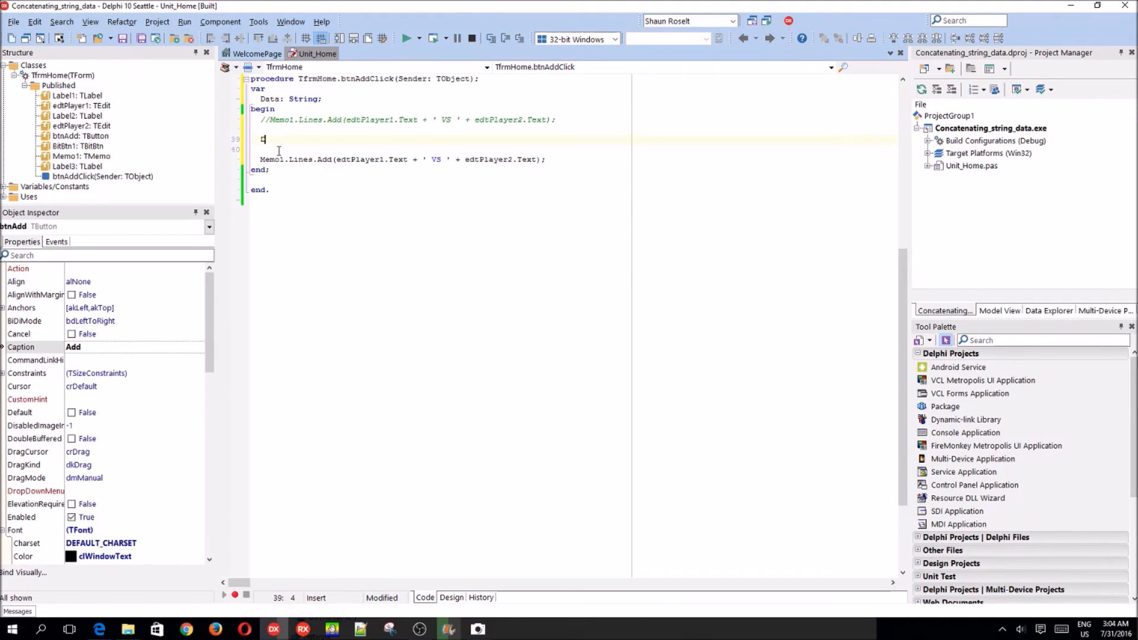
pyautogui.write('Data :=')
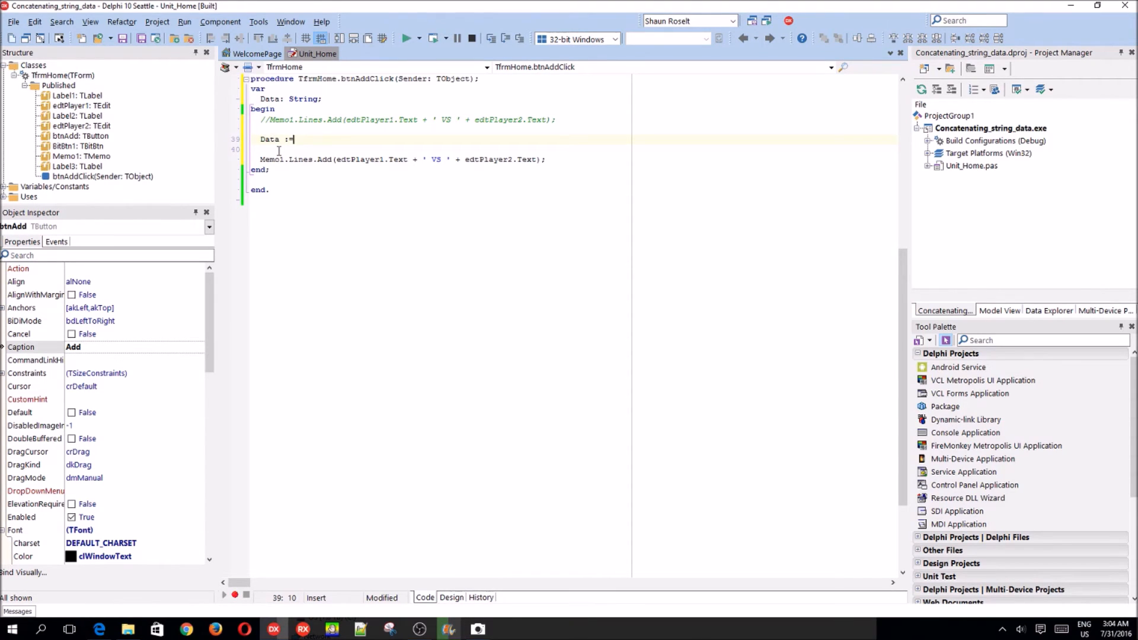
pyautogui.write('edt')
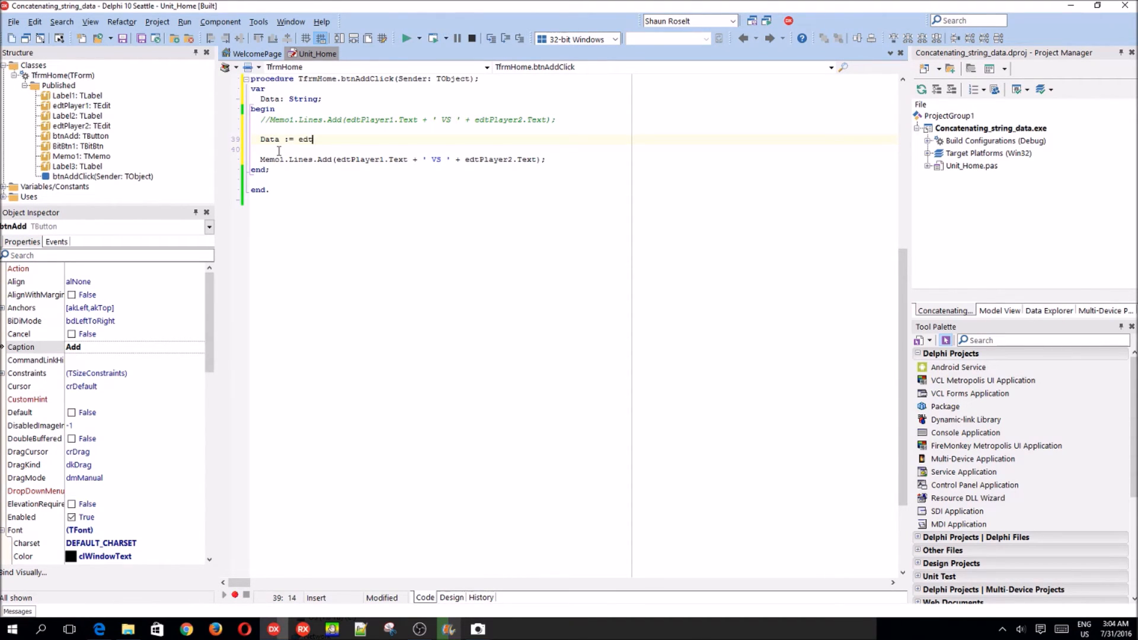
pyautogui.write('Player1.t')
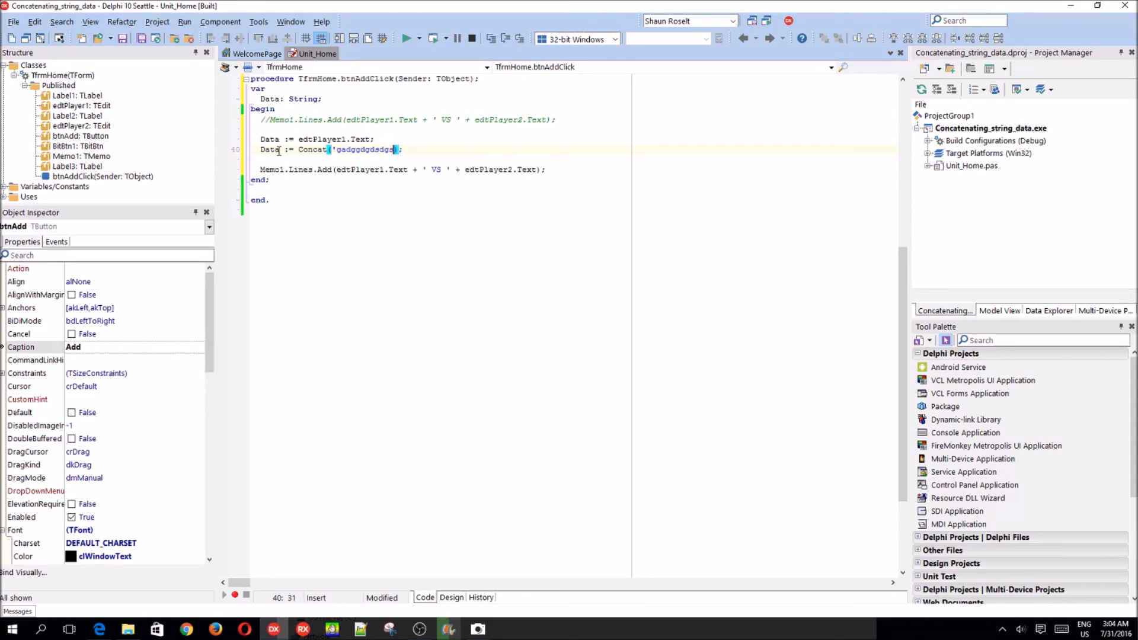
# Step: Type the Data := Concat(...) assignment with the ' VS ' separator and Memo1.Lines.Add(Data)
pyautogui.write("gsgds'")
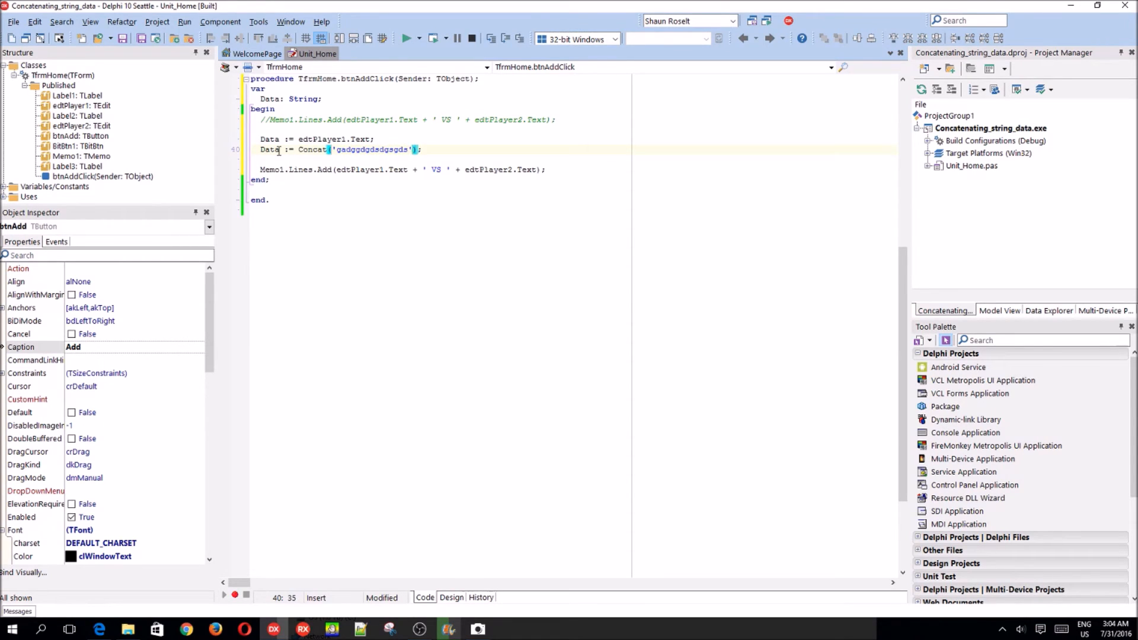
pyautogui.write(",'gsddgdgsdgs','dgsgsdgd',")
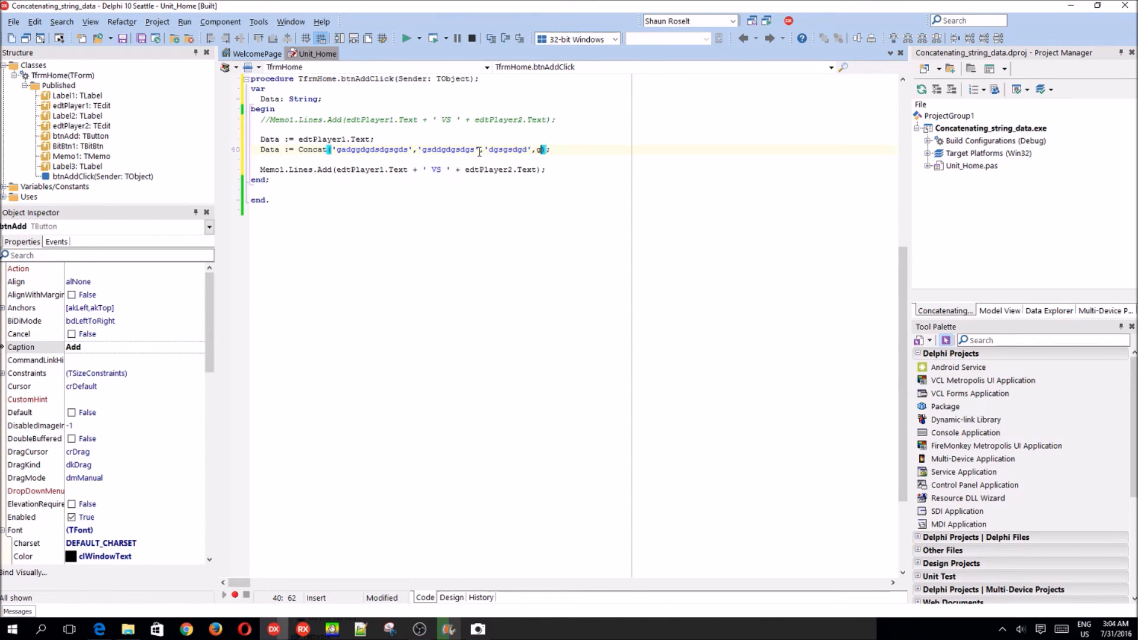
pyautogui.write('gsdgds')
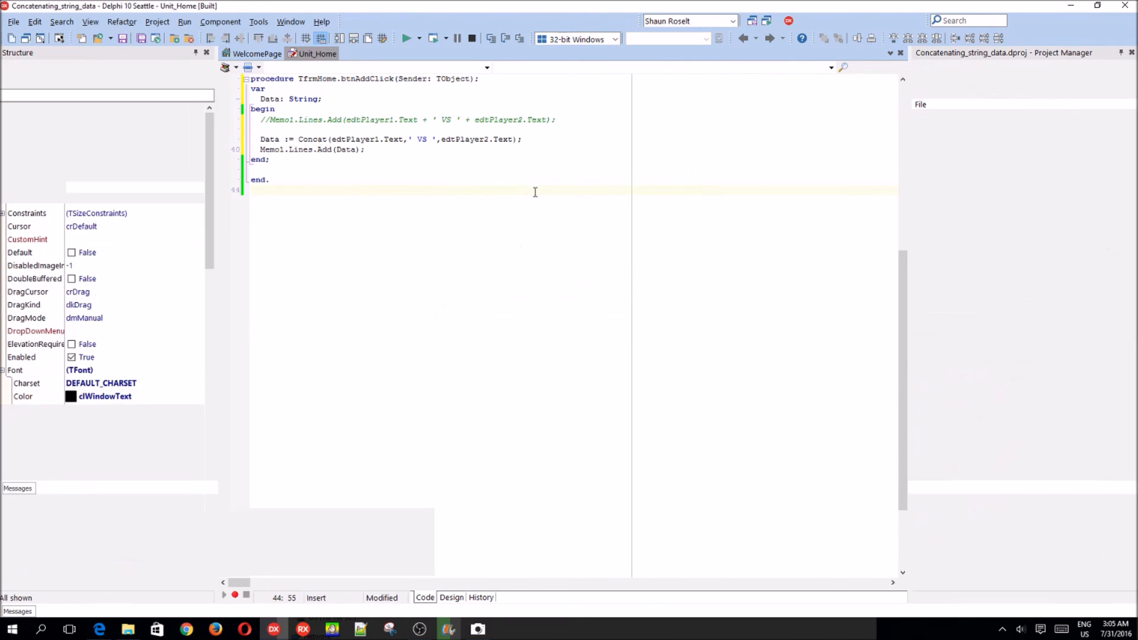
# Step: Run the app and enter Jacksepticeye as the first player's name
pyautogui.click(408, 38)
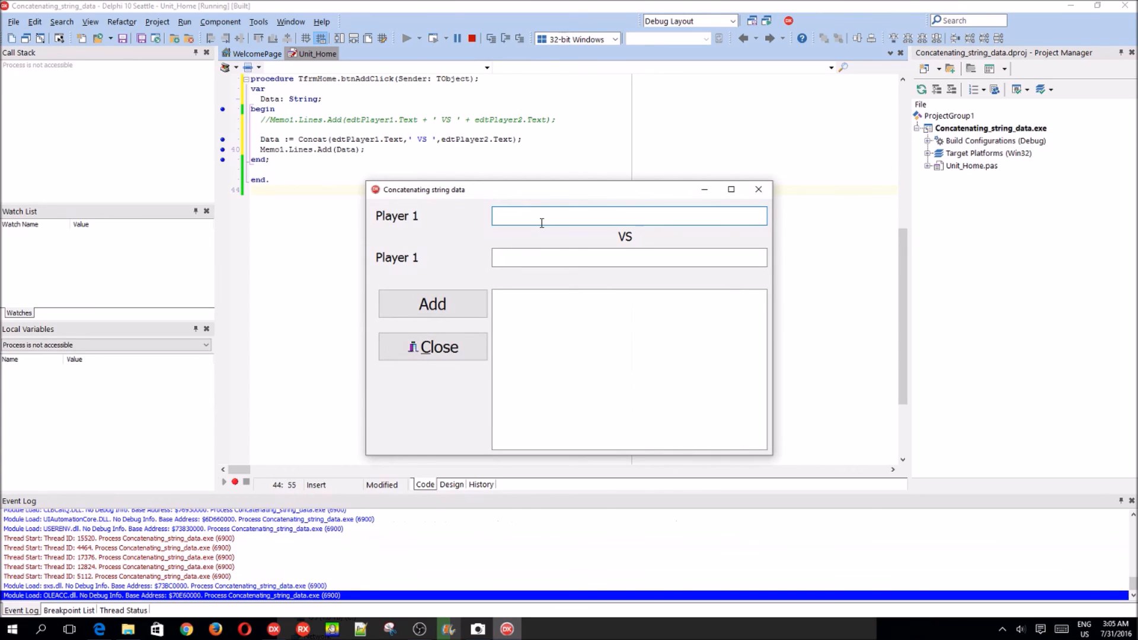
pyautogui.write('Jac')
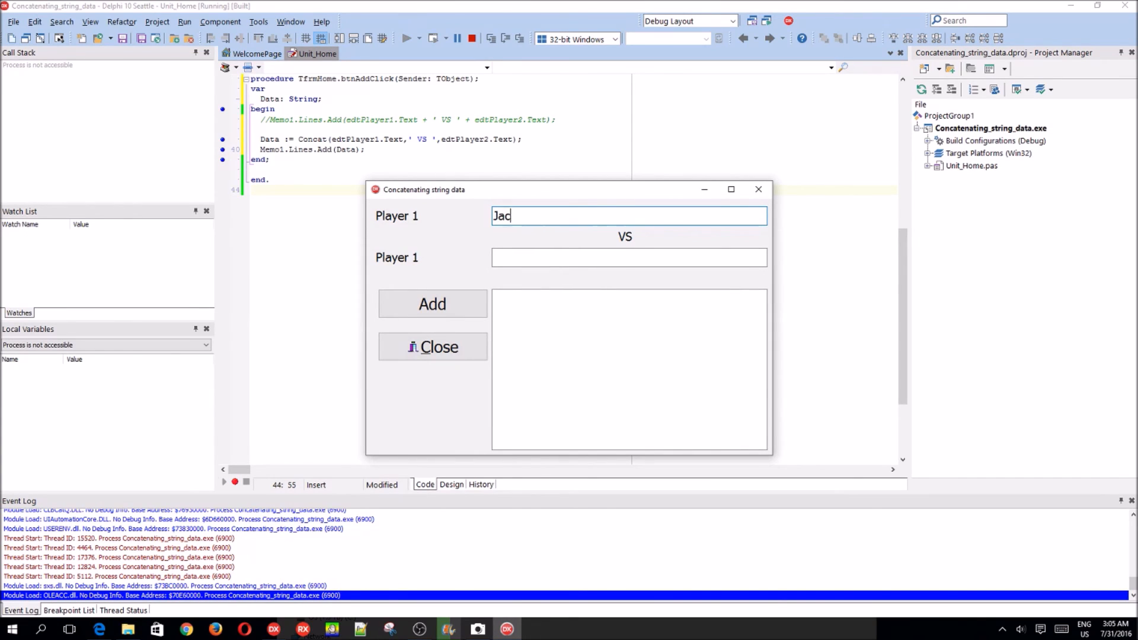
pyautogui.write('ksep')
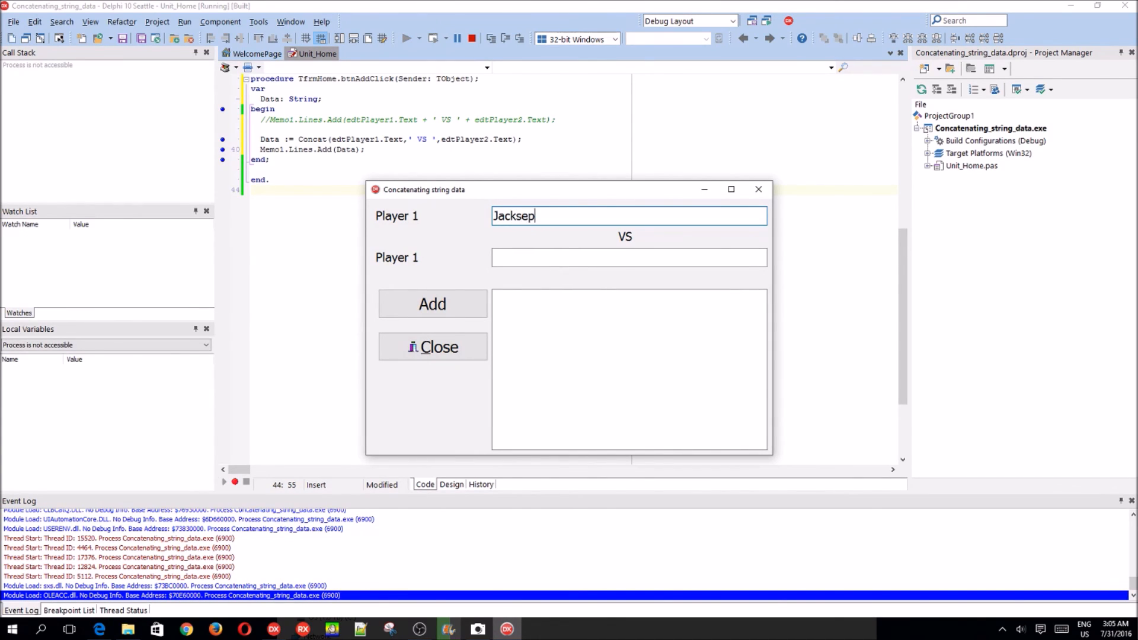
pyautogui.write('ticEye')
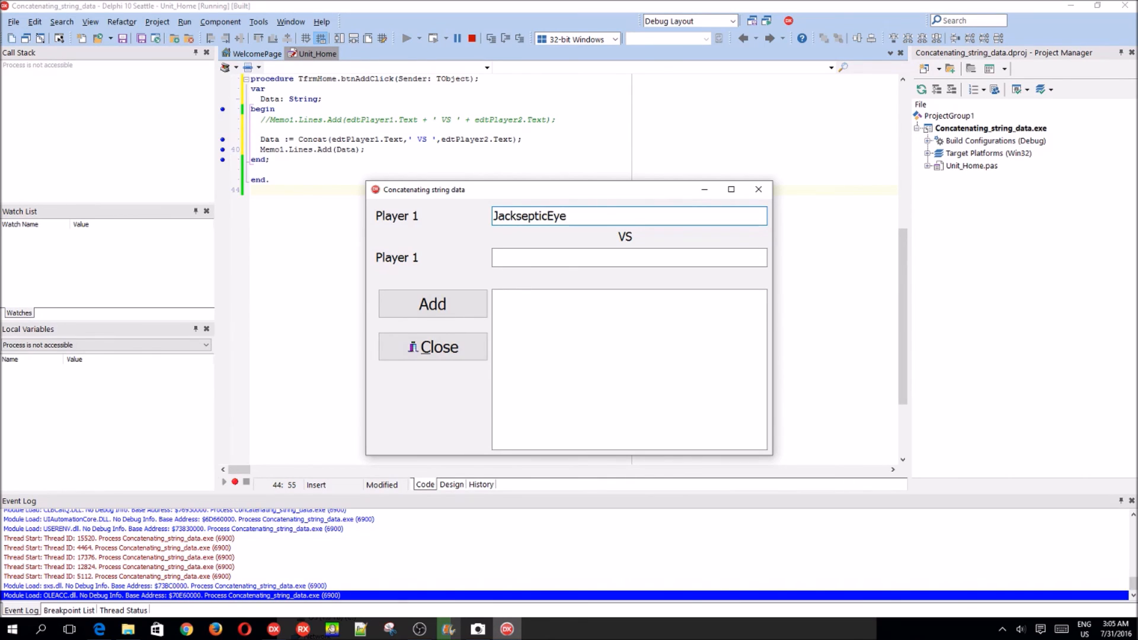
pyautogui.write('Jacksepticeye')
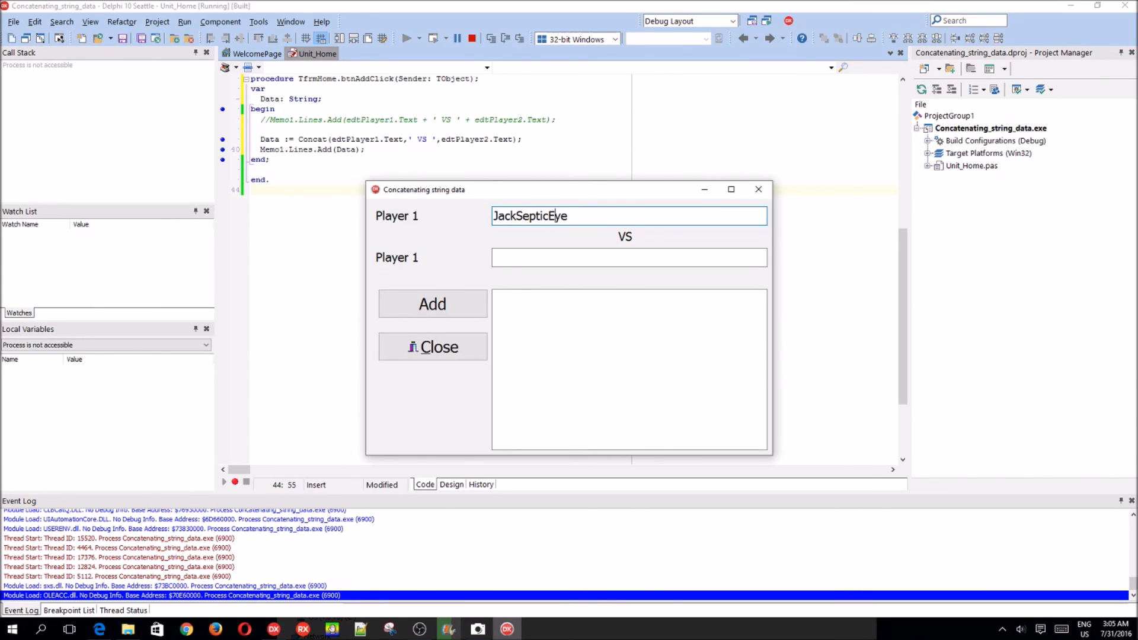
# Step: Enter a second name starting 'Shau' and click Add repeatedly to add VS lines
pyautogui.click(628, 258)
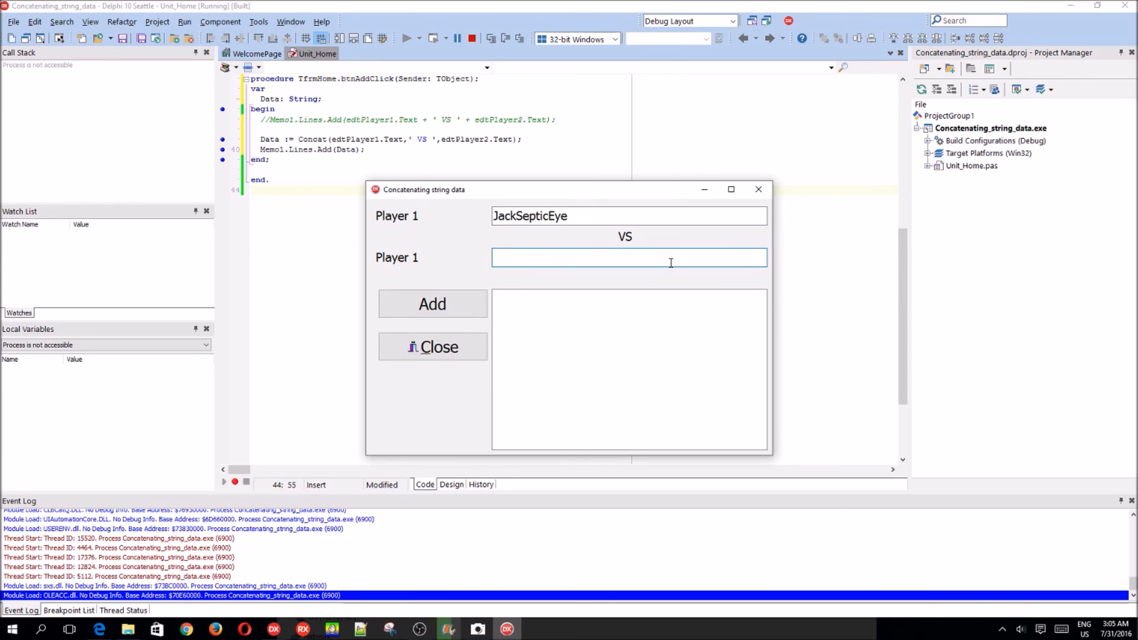
pyautogui.write('Shaun Roselt')
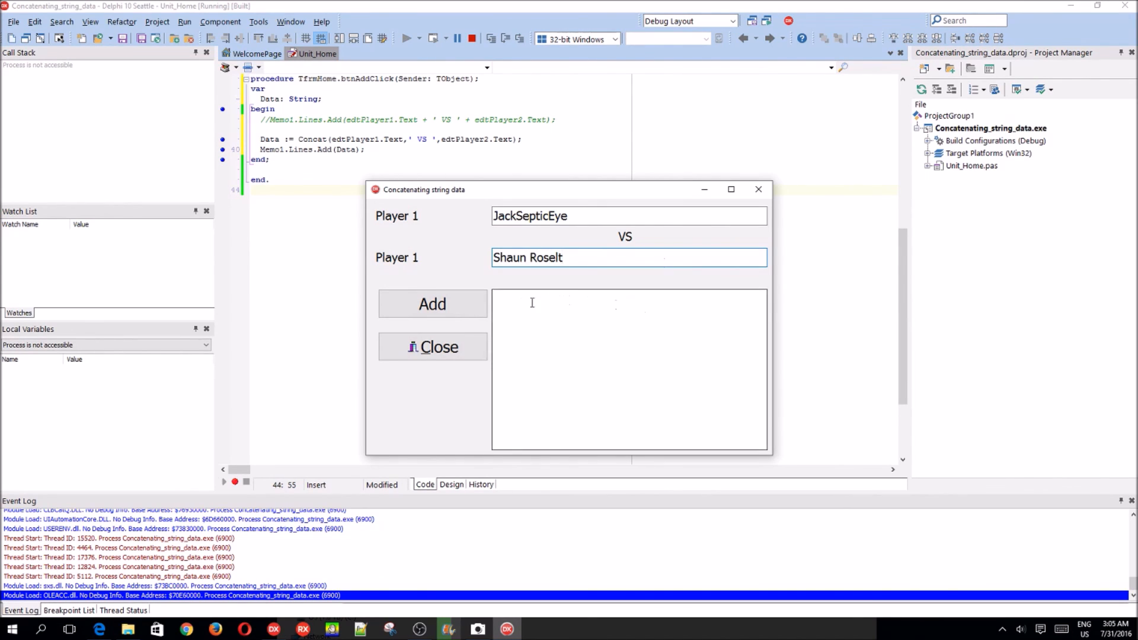
pyautogui.click(433, 304)
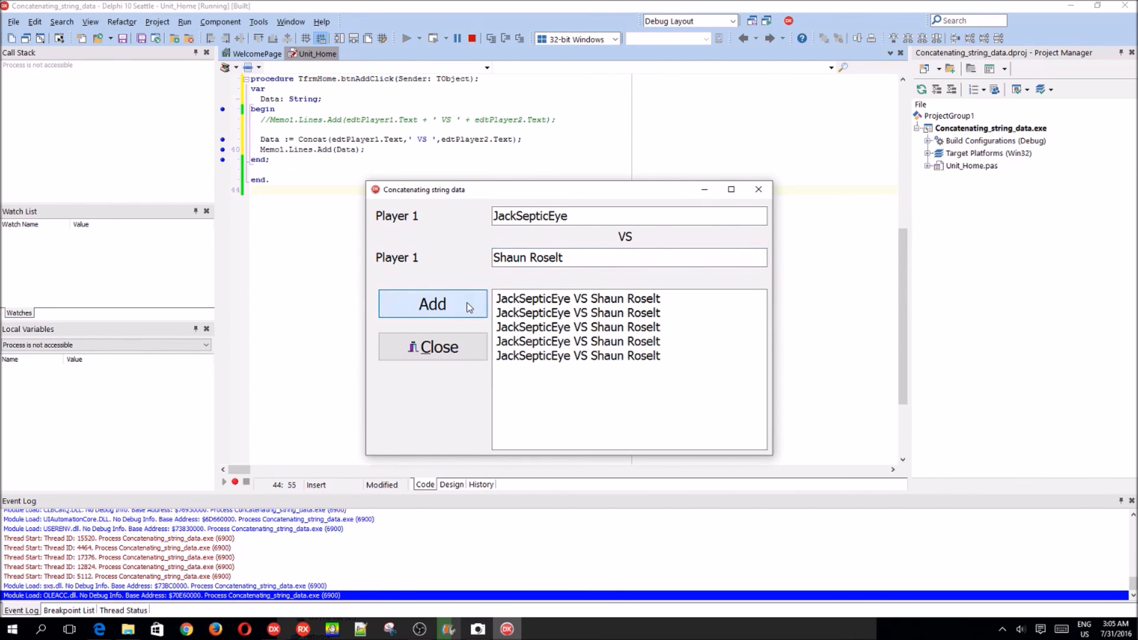
pyautogui.click(432, 303)
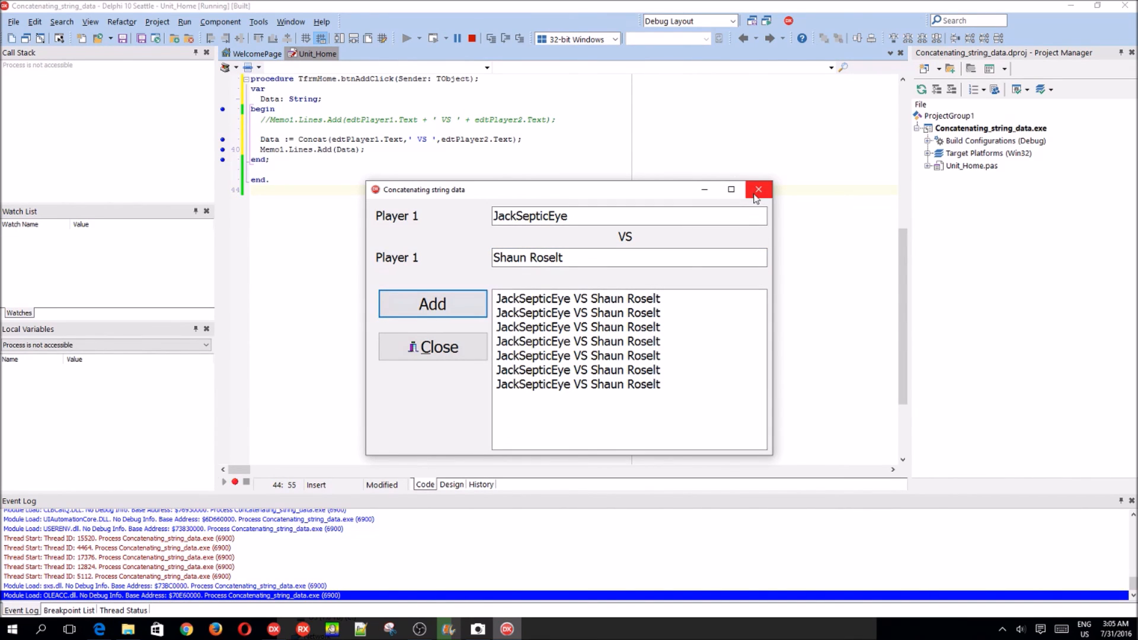